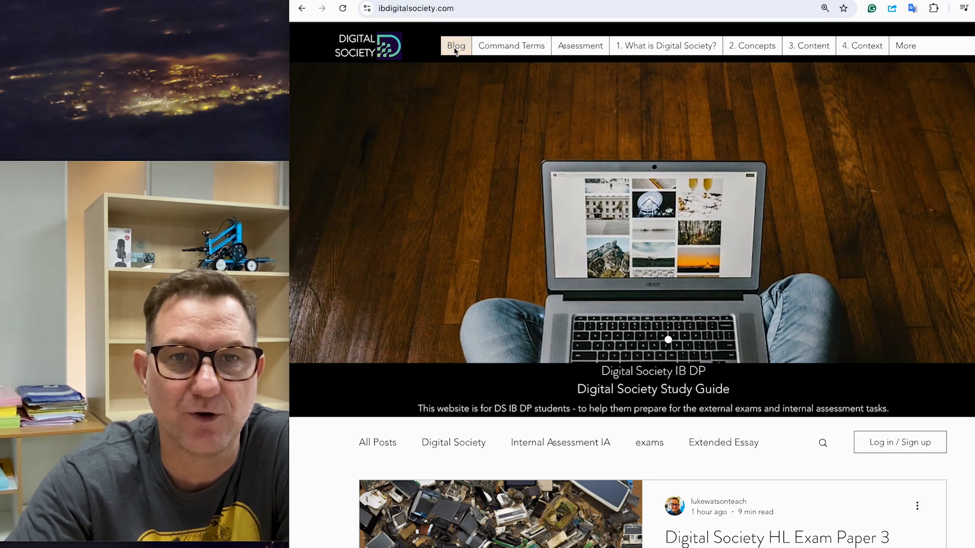
Scroll the blog home page until the Paper 3 (November 2024) Study Guide card appears
scroll("down", 3)
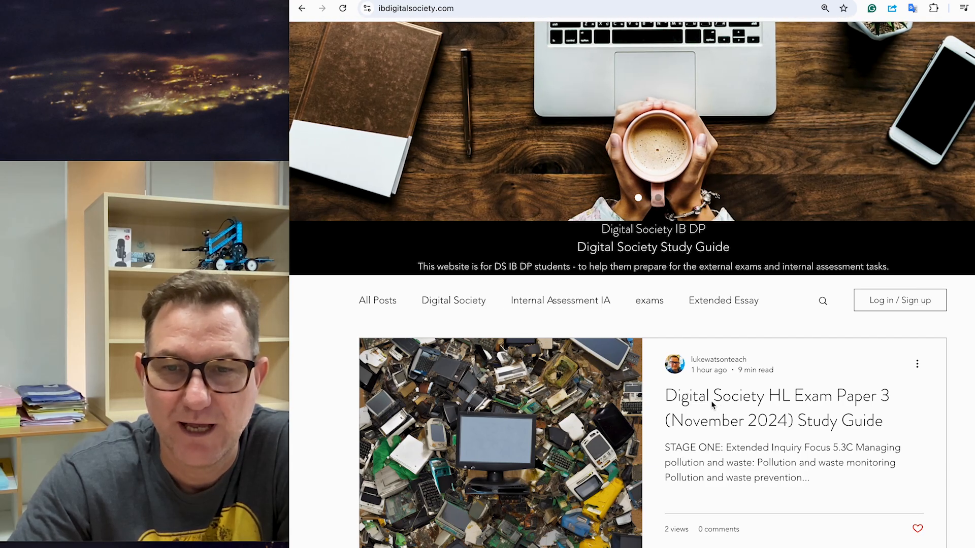
Open the Paper 3 study guide post and scroll through Stage One and the WEF report details to Development Process
left_click(776, 395)
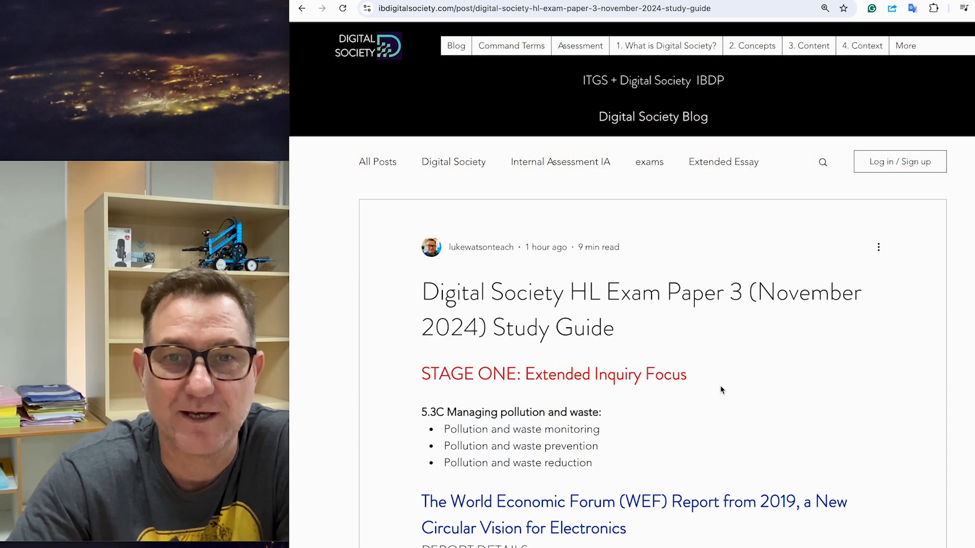
scroll("down", 3)
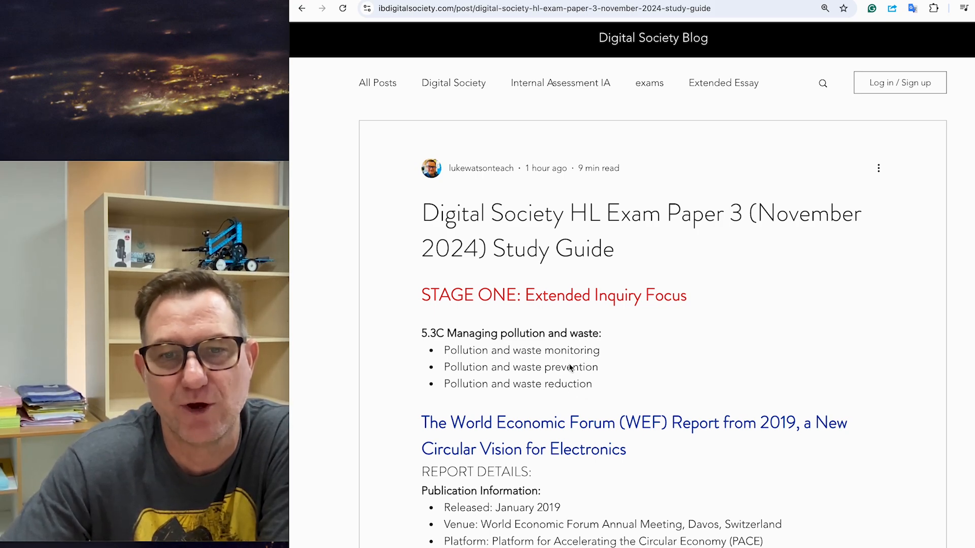
scroll("down", 3)
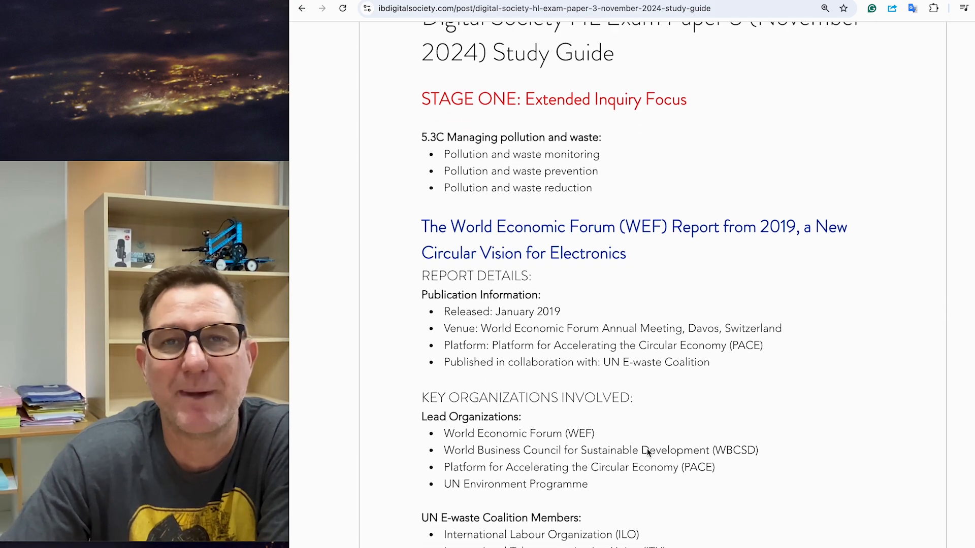
scroll("down", 3)
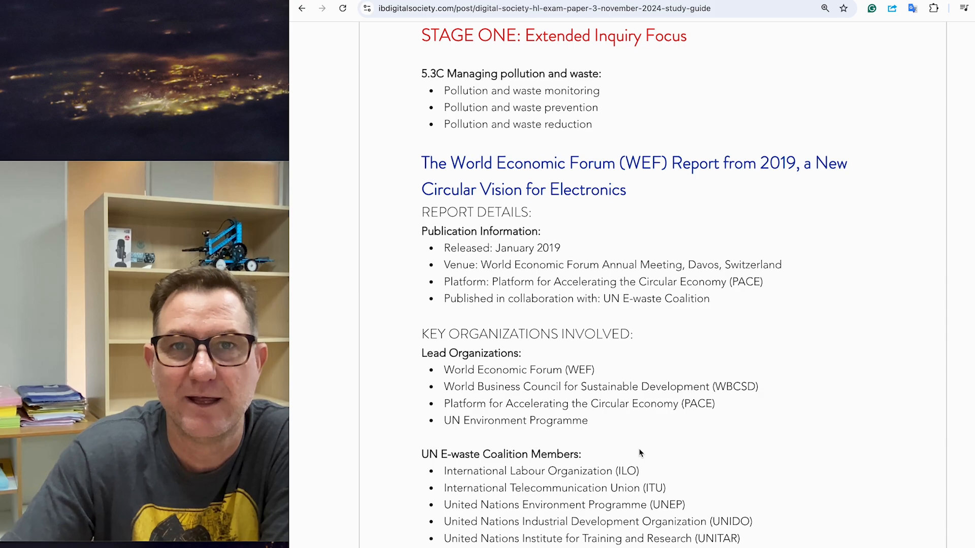
scroll("down", 3)
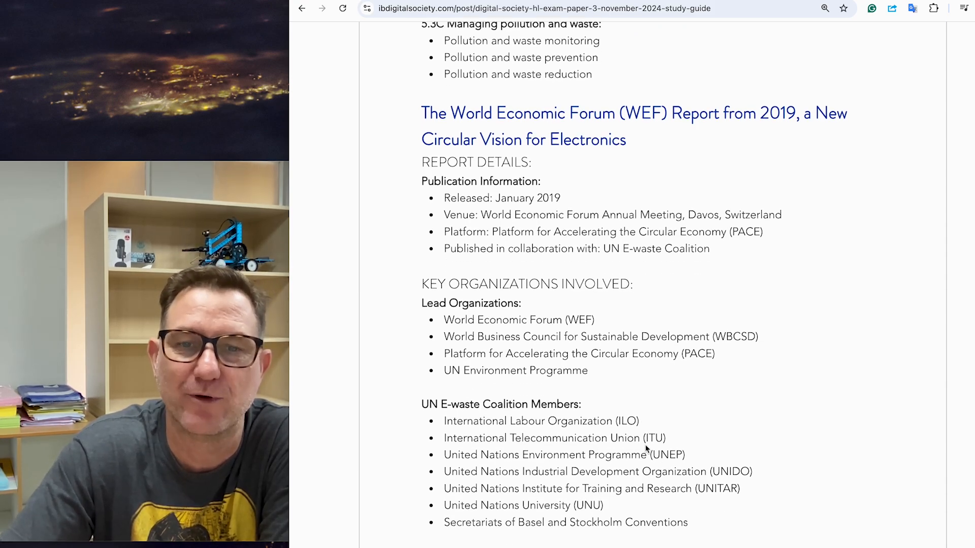
scroll("down", 3)
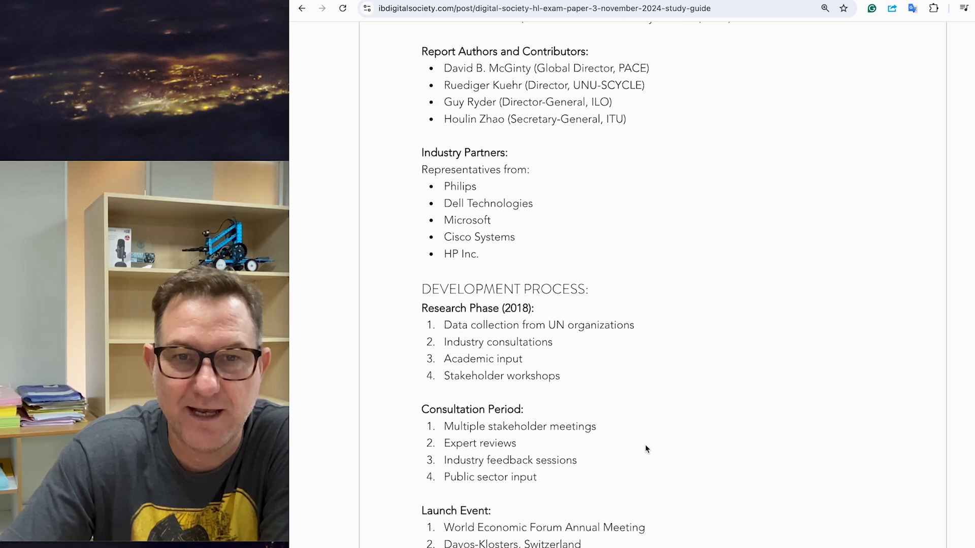
scroll("down", 3)
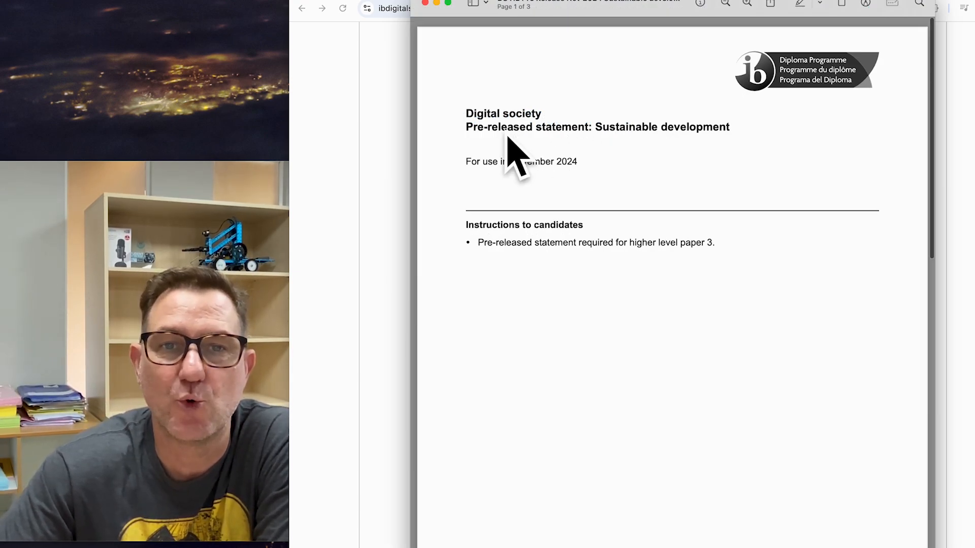
Scroll the pre-released statement PDF from the cover to the E-waste global challenge page and its two interventions
scroll("down", 3)
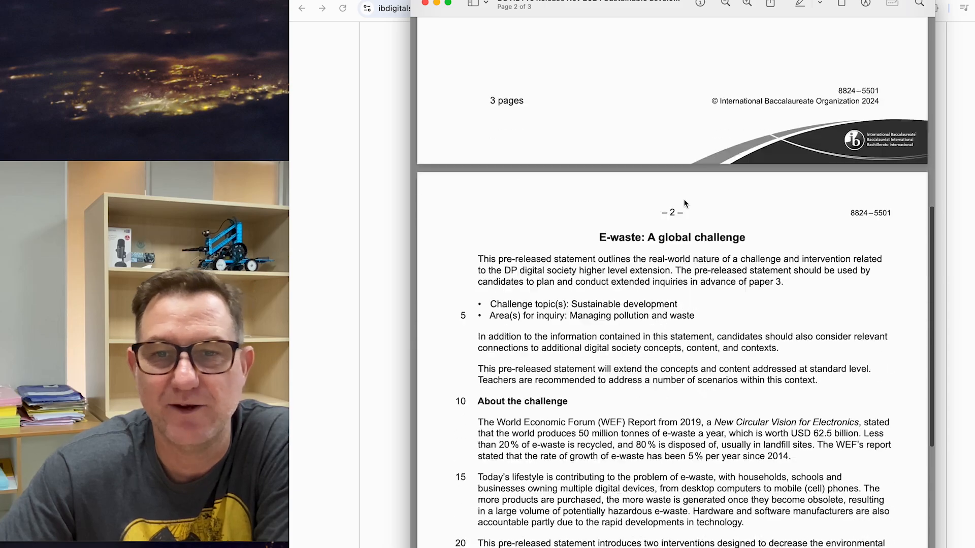
scroll("down", 3)
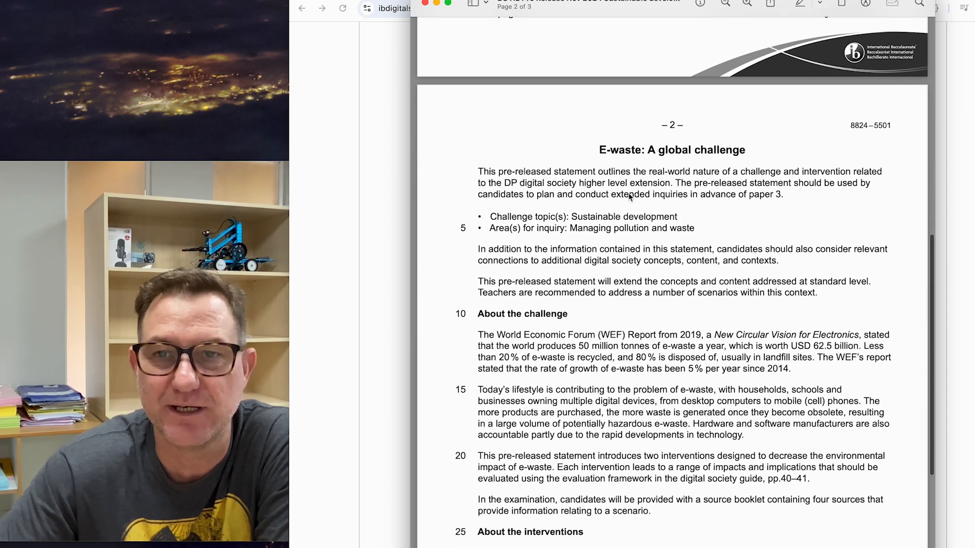
scroll("down", 3)
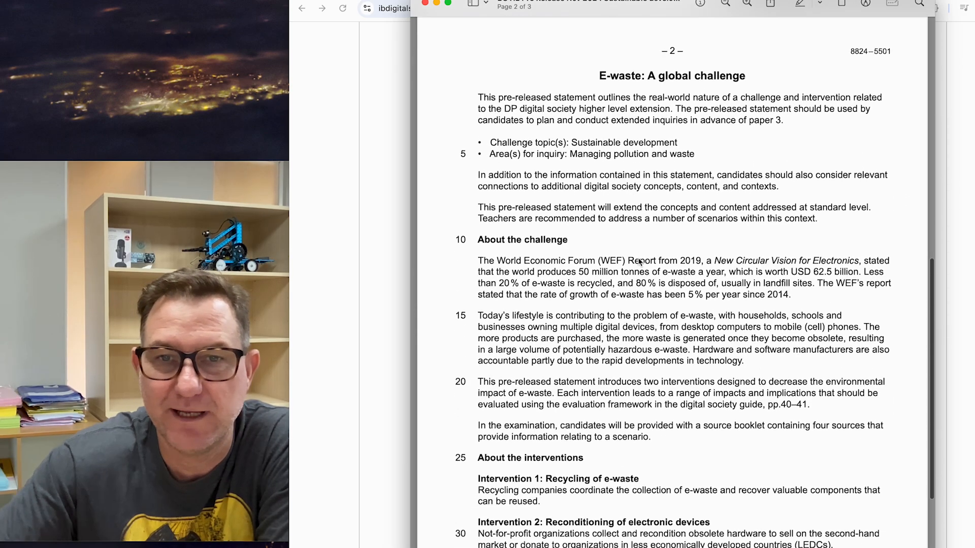
left_click_drag(477, 260, 701, 261)
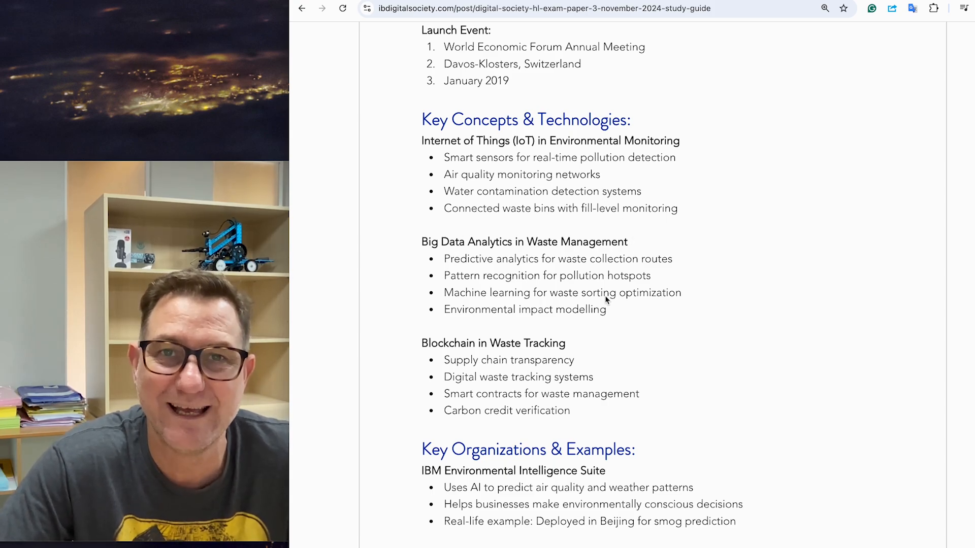
Scroll past the Launch Event to Key Concepts & Technologies and Key Organizations & Examples
scroll("down", 3)
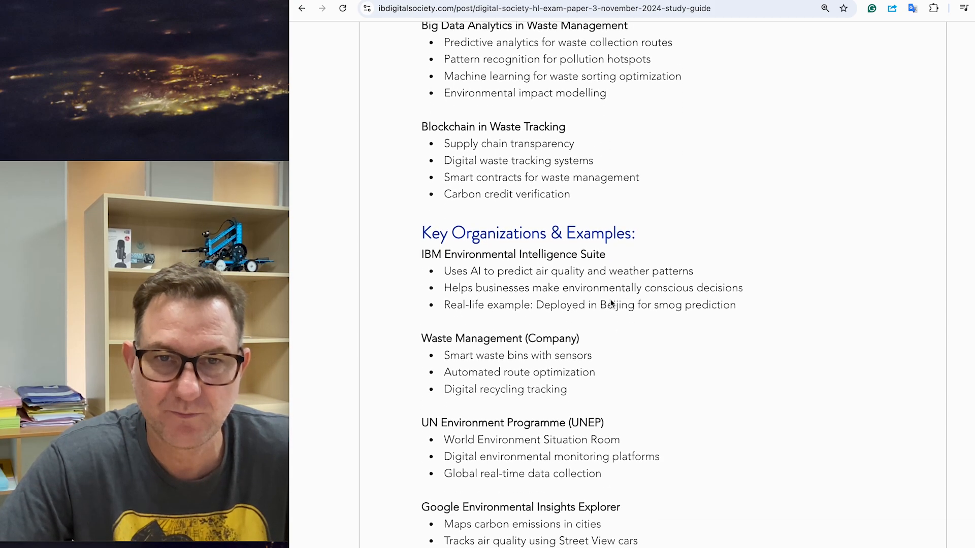
scroll("down", 3)
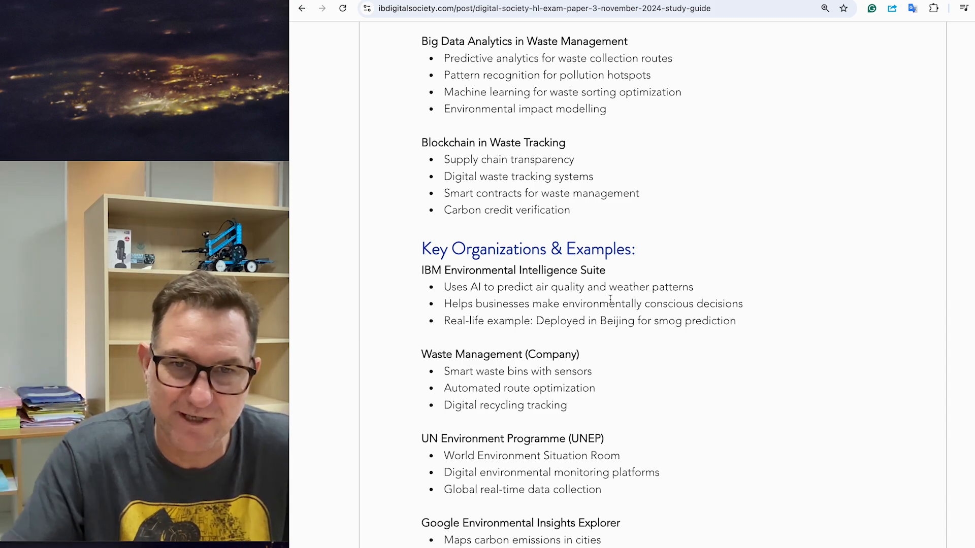
mouse_move(581, 439)
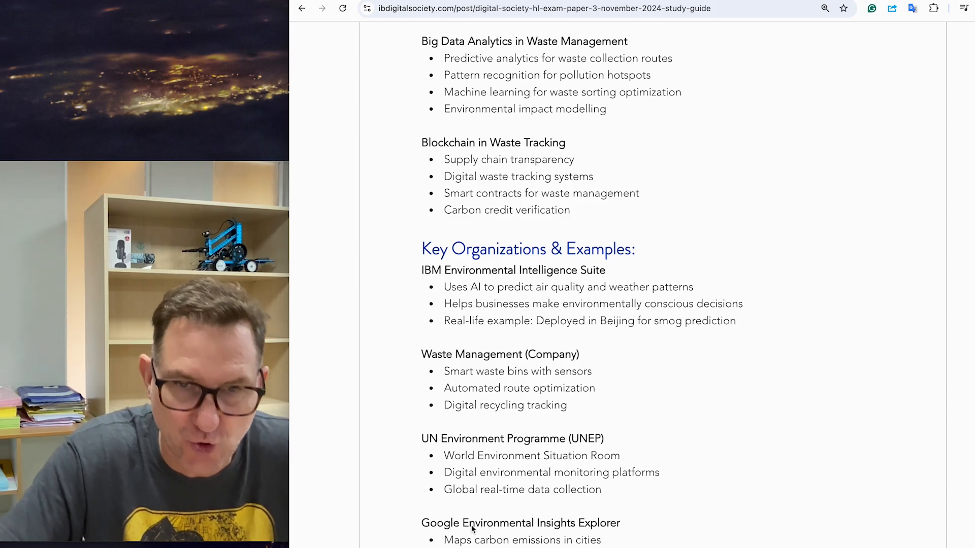
mouse_move(591, 531)
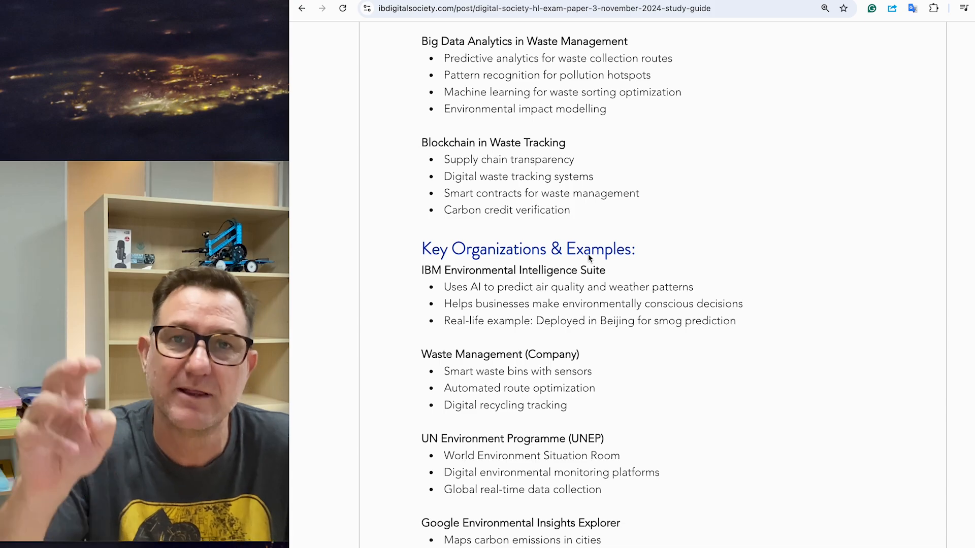
Scroll through Complexities & Challenges to Key Thinkers & Innovators with Kate Raworth's doughnut theory
scroll("down", 3)
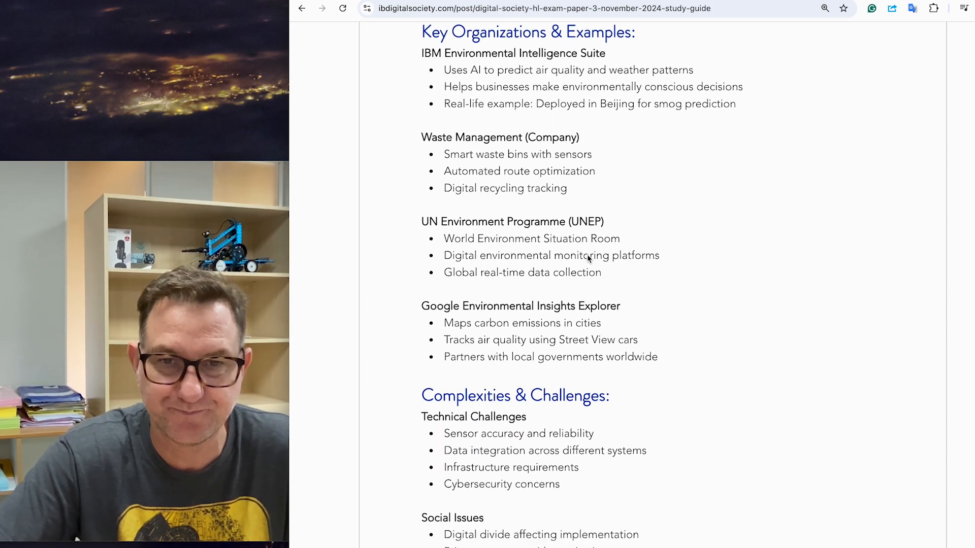
scroll("down", 3)
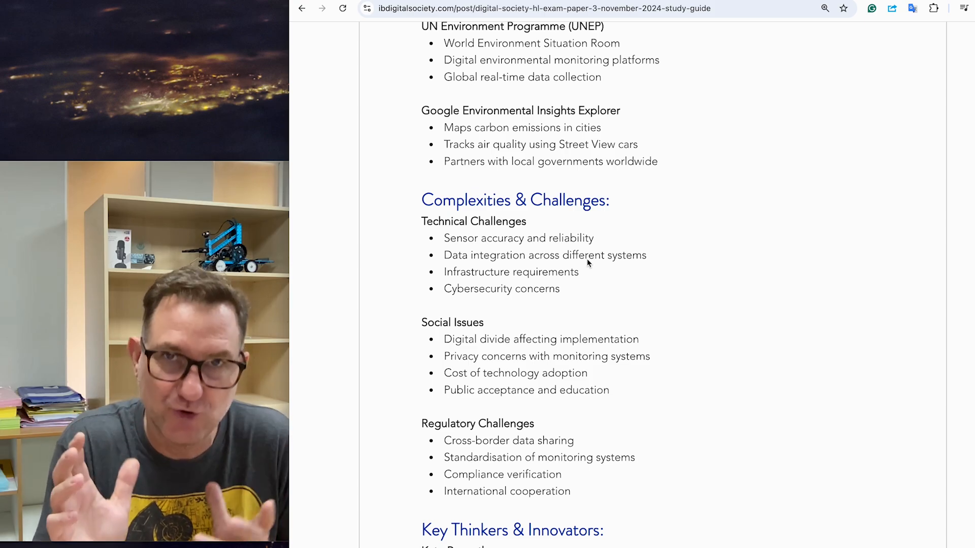
scroll("down", 3)
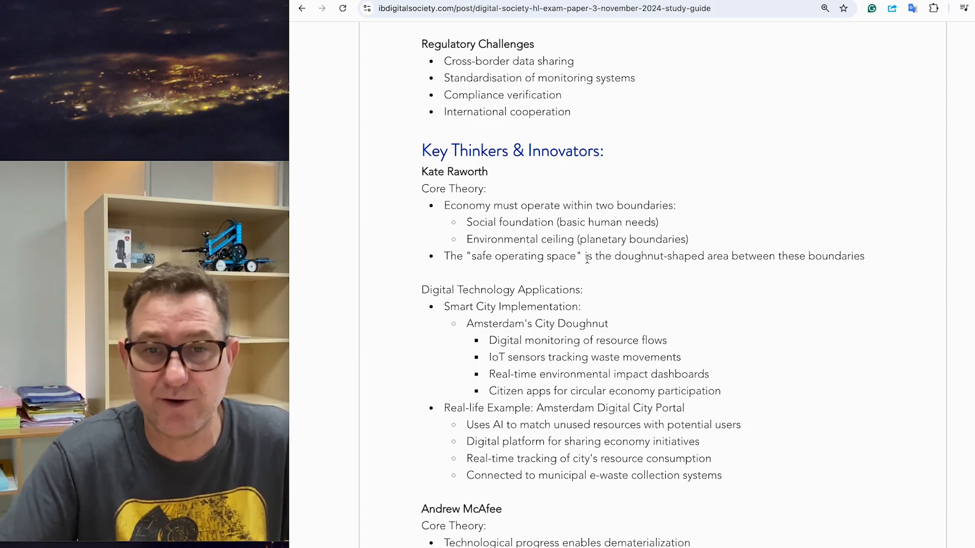
Scroll past the Amsterdam example through the Andrew McAfee and Ellen MacArthur theory sections
scroll("down", 3)
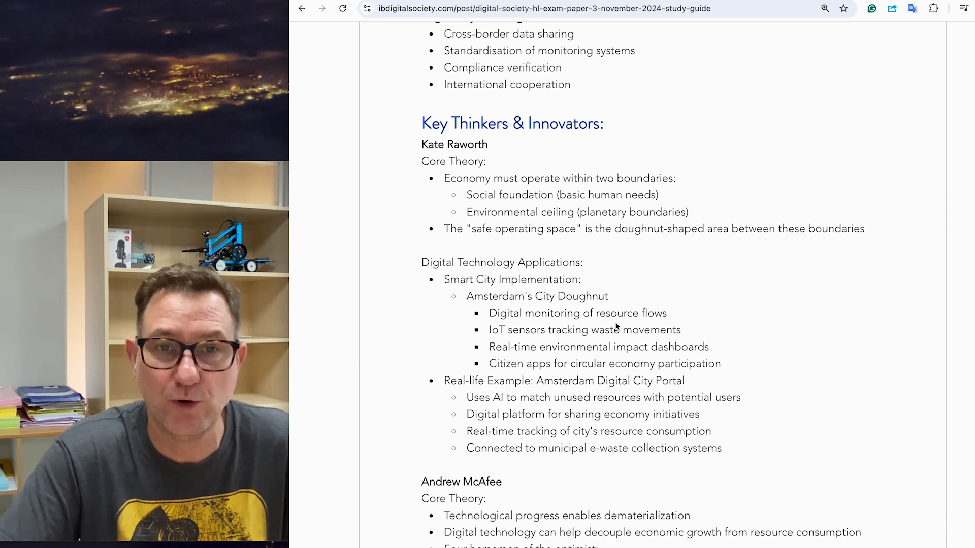
scroll("down", 3)
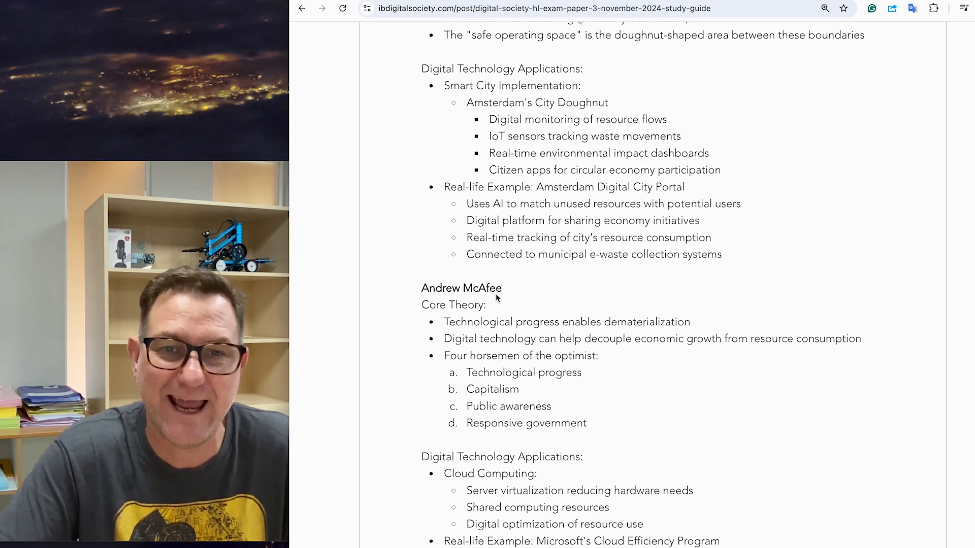
mouse_move(437, 313)
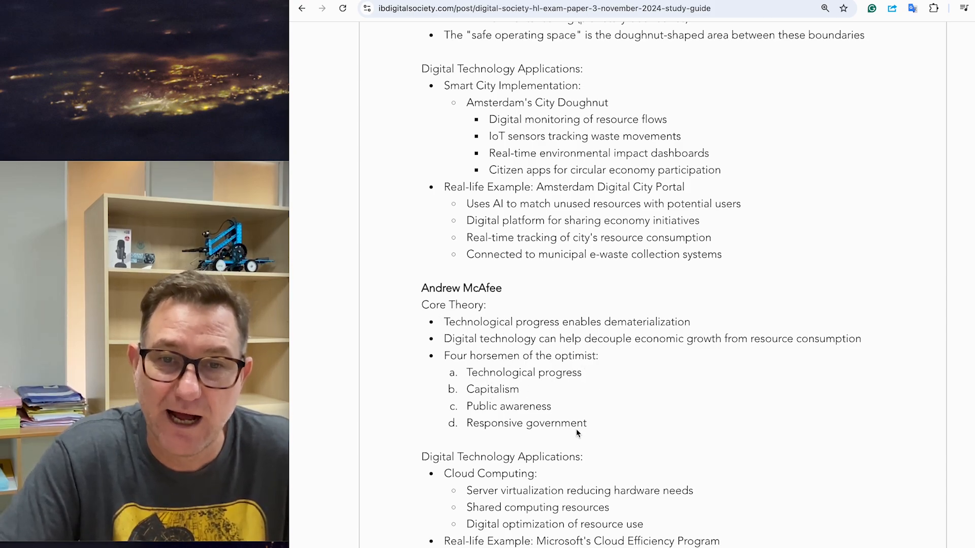
scroll("down", 3)
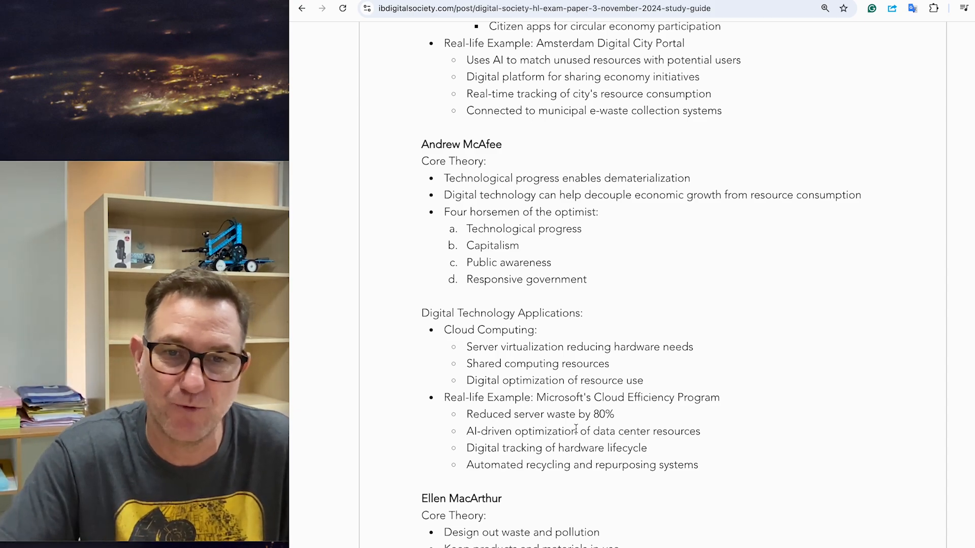
scroll("down", 3)
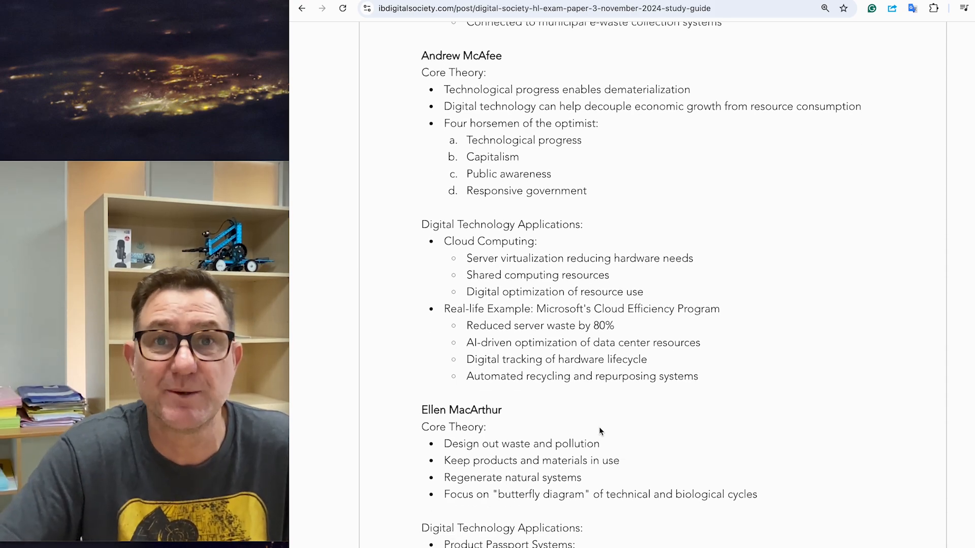
scroll("down", 3)
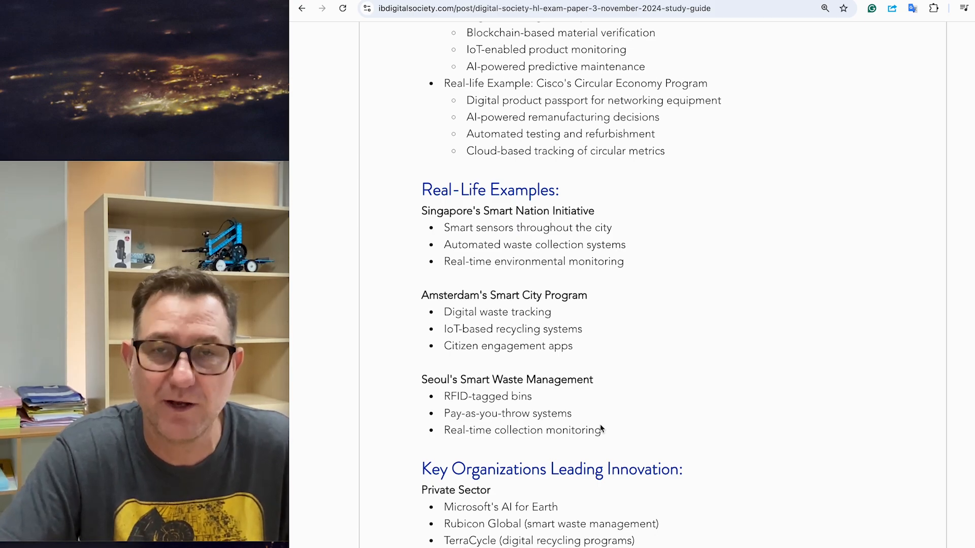
Scroll past the Cisco example to the Key Organizations list and the pre-released statement Key Elements heading
scroll("down", 3)
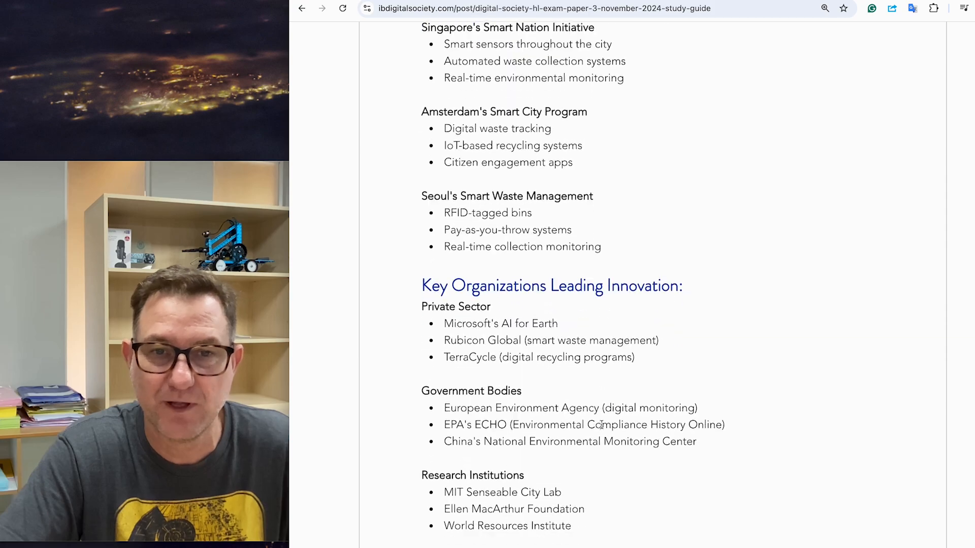
scroll("down", 3)
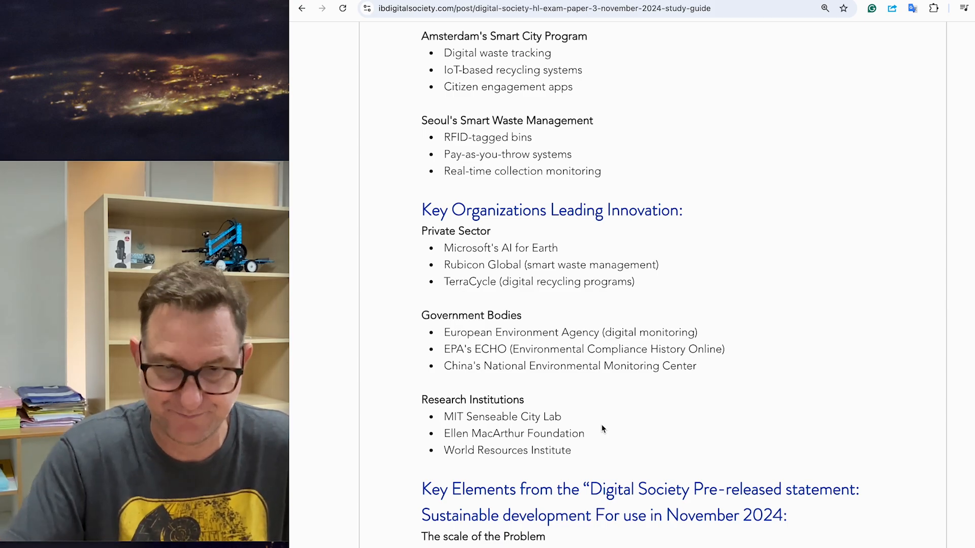
scroll("down", 3)
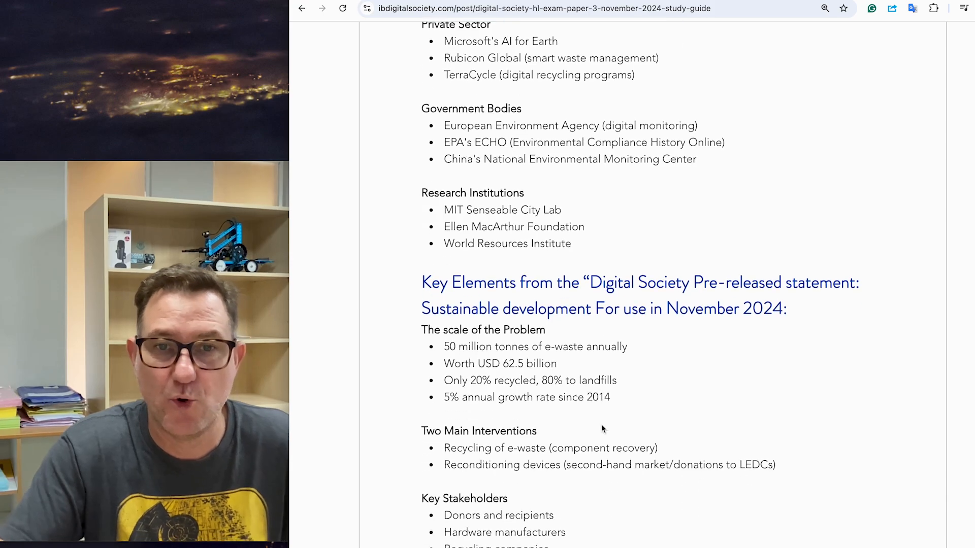
scroll("down", 3)
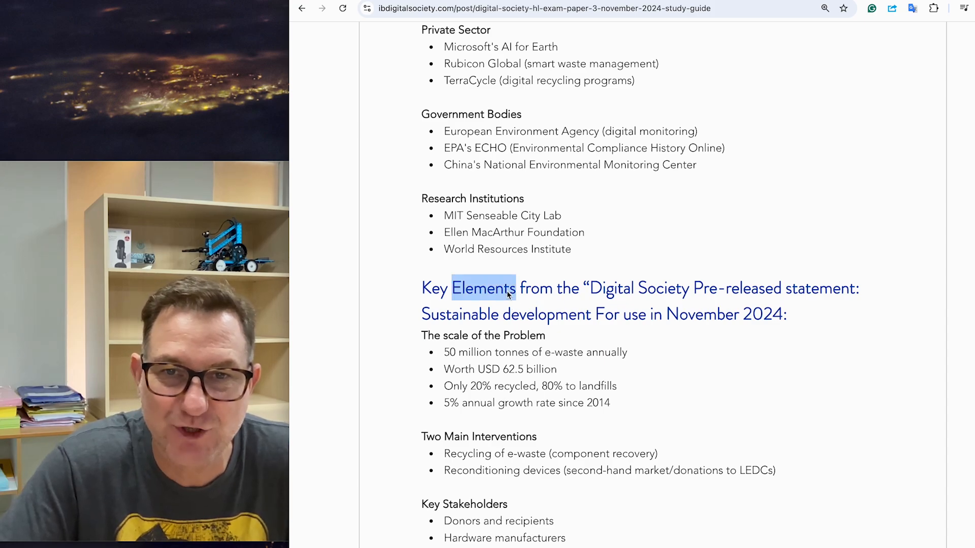
Scroll through Scale of the Problem to Geographic Distribution and the largest producers China, US and India
scroll("down", 3)
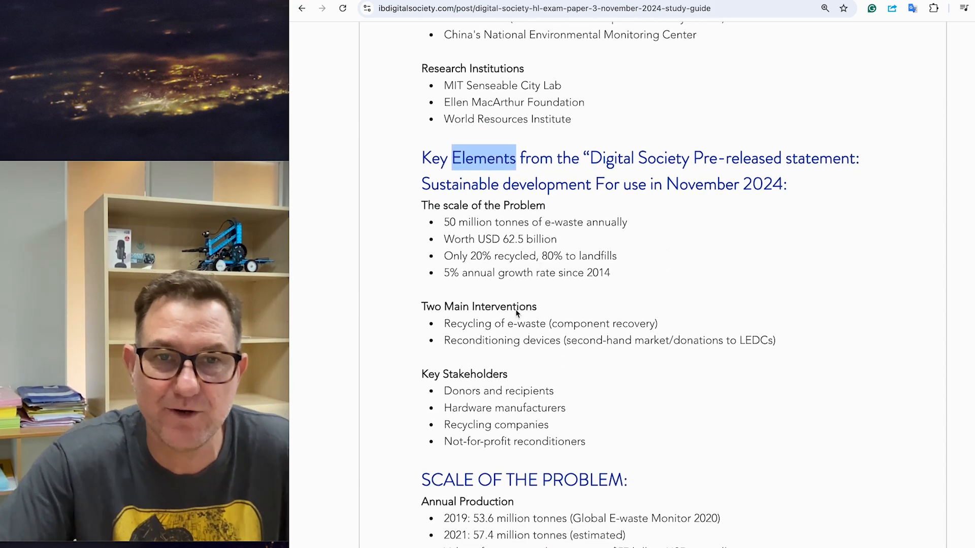
mouse_move(566, 371)
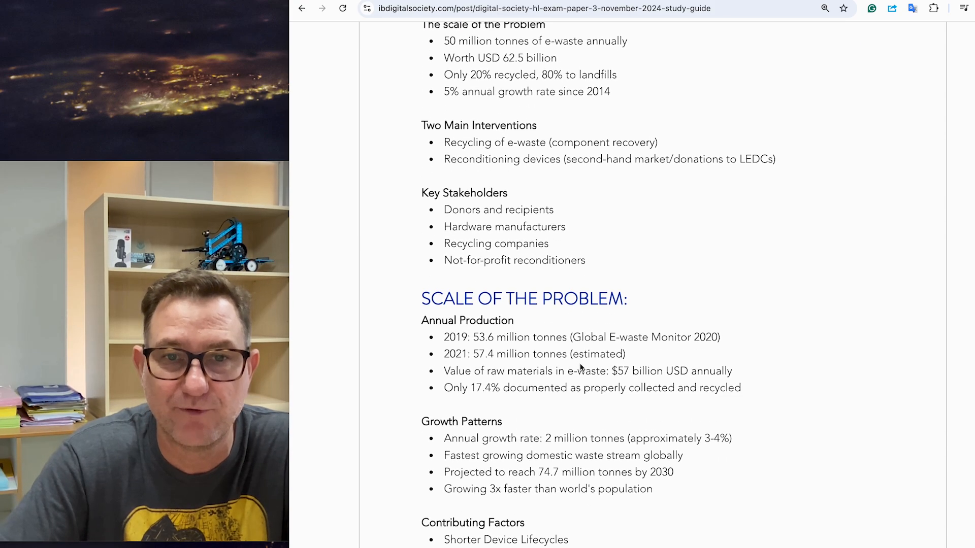
scroll("down", 3)
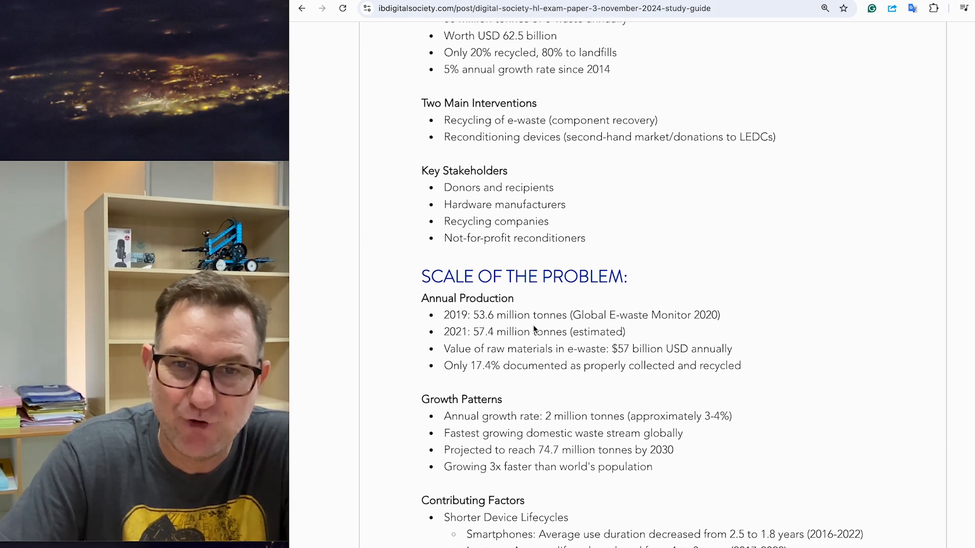
scroll("down", 3)
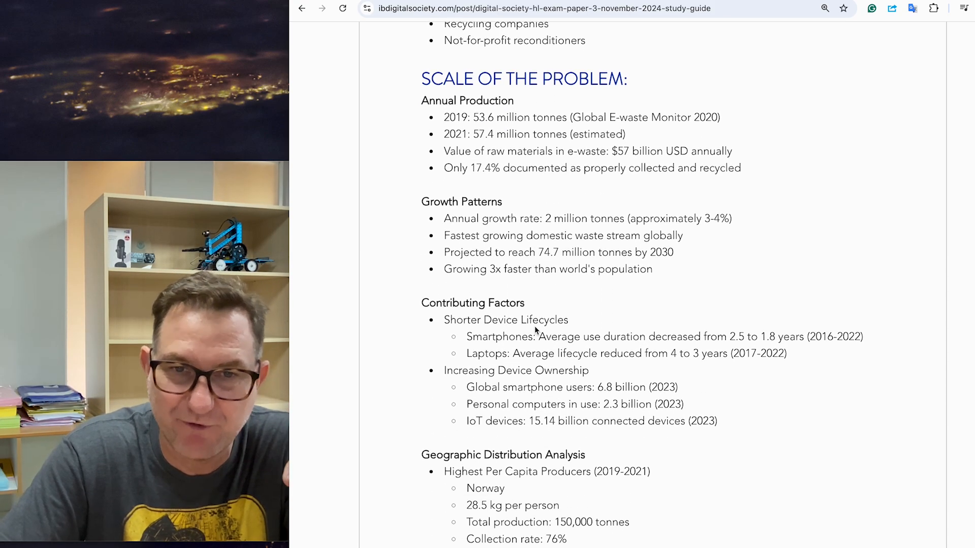
scroll("down", 3)
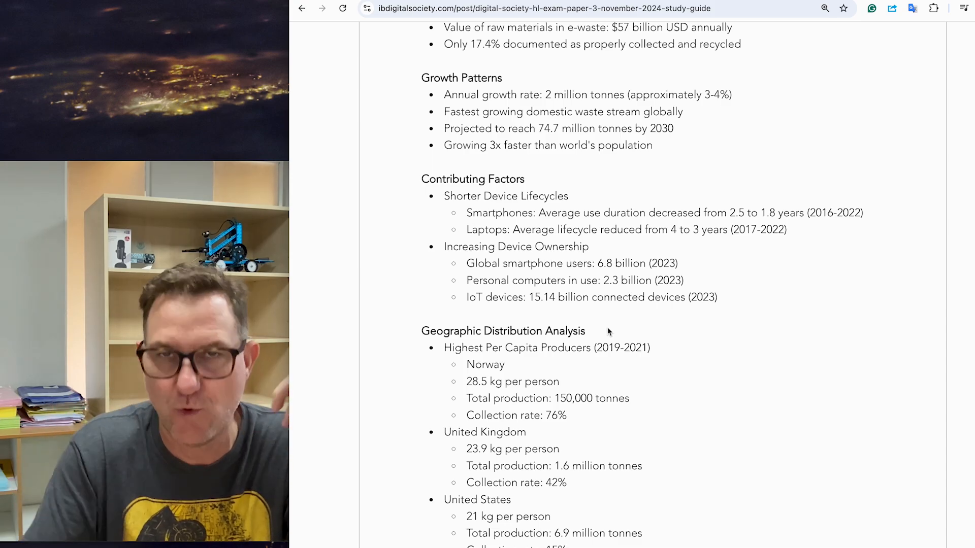
scroll("down", 3)
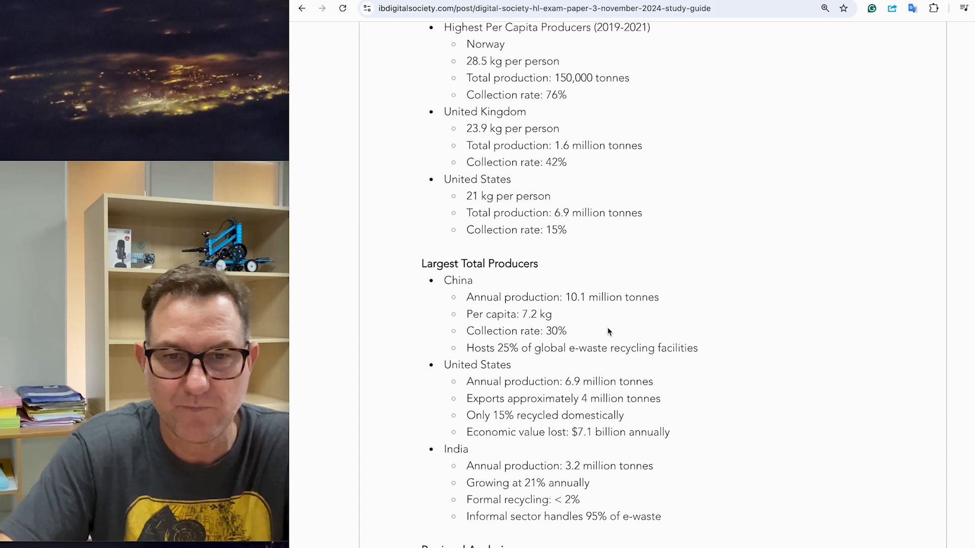
Scroll past Regional Analysis and Key Problems to Real-Life Examples of e-waste sites like Guiyu and Delhi
scroll("down", 3)
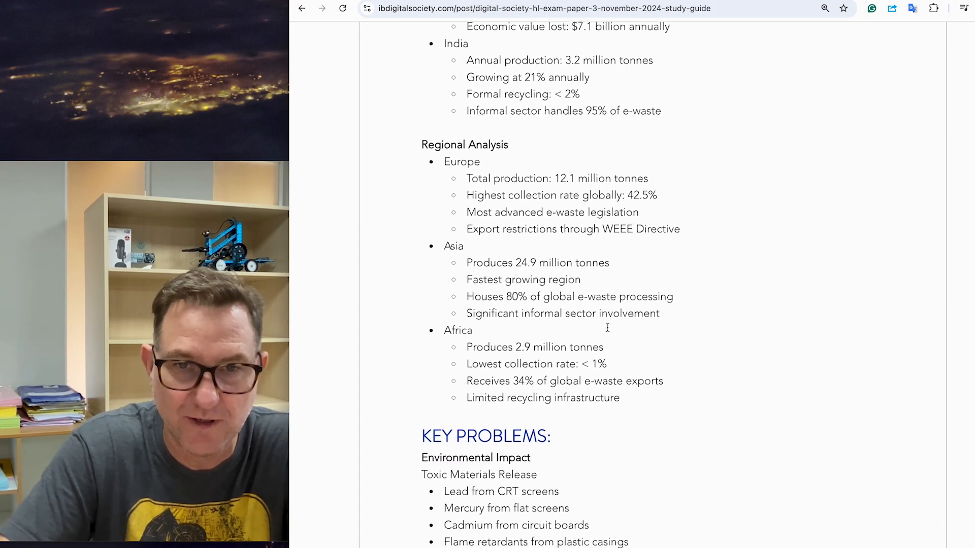
scroll("down", 3)
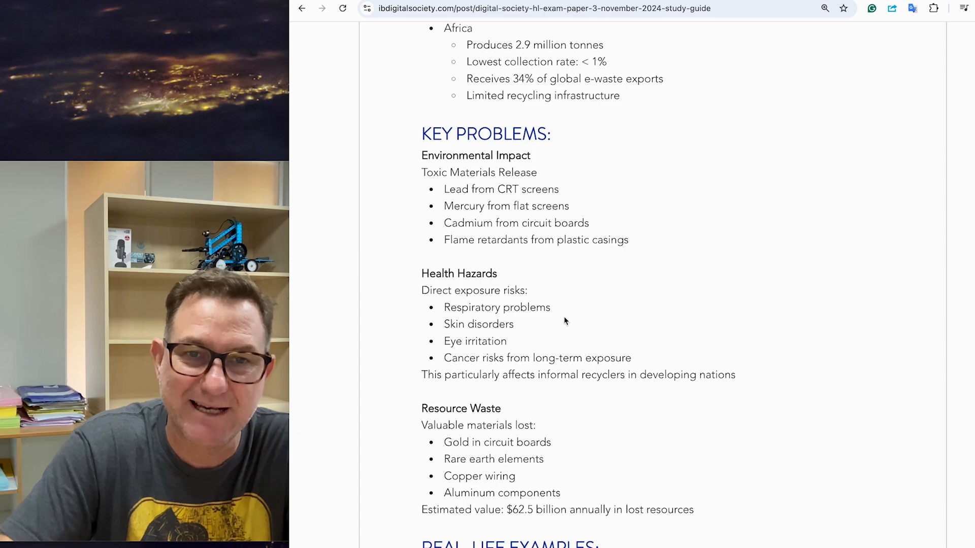
mouse_move(498, 411)
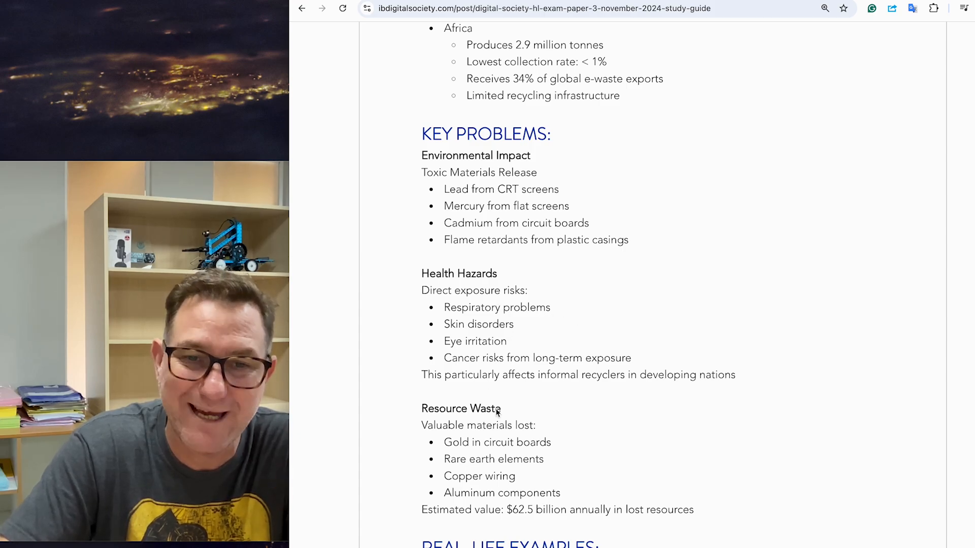
scroll("down", 3)
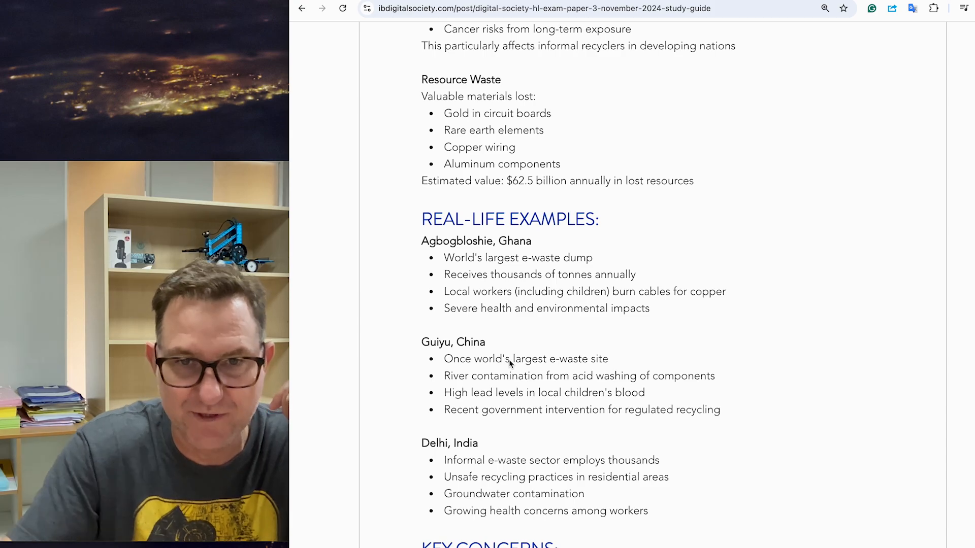
mouse_move(496, 467)
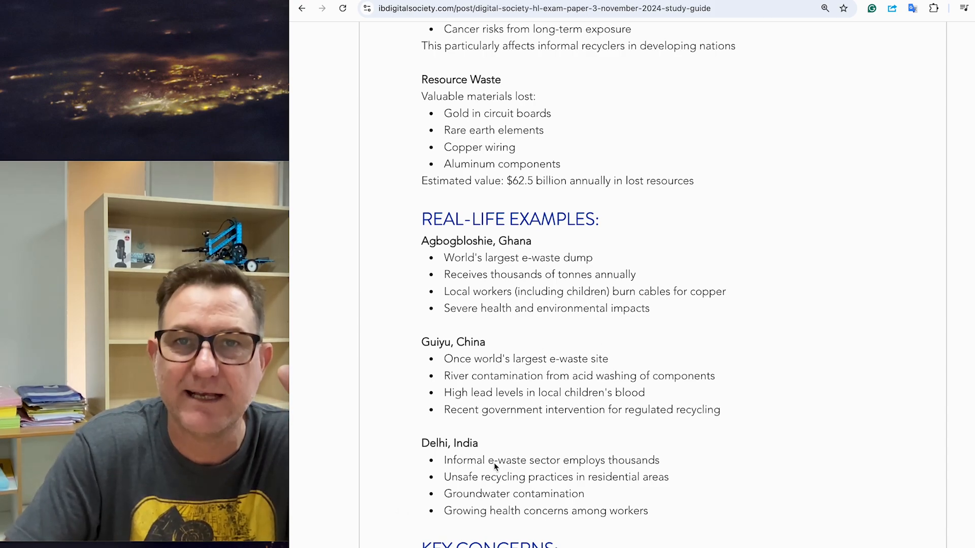
scroll("down", 3)
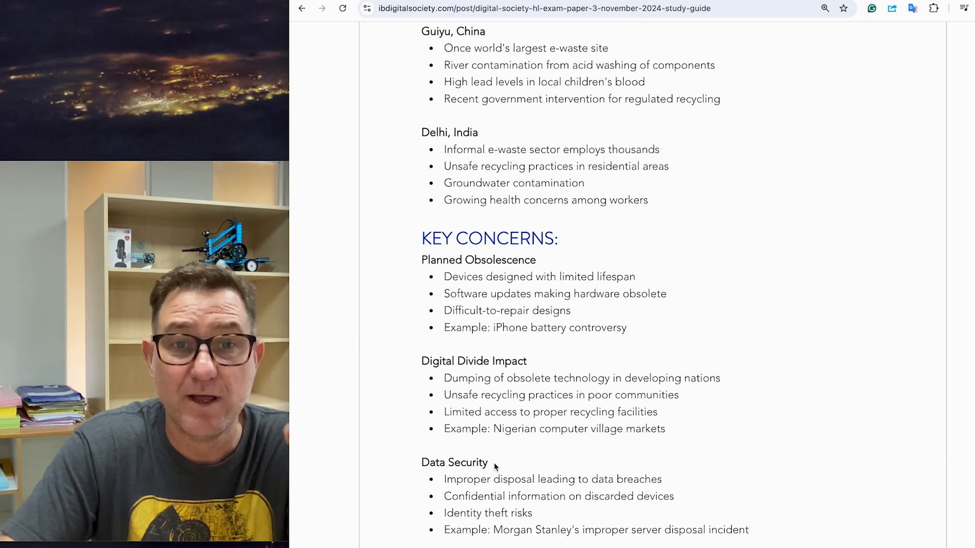
Scroll through Key Concerns to Emerging Concerns on new technology, consumer behavior and regulation
scroll("down", 3)
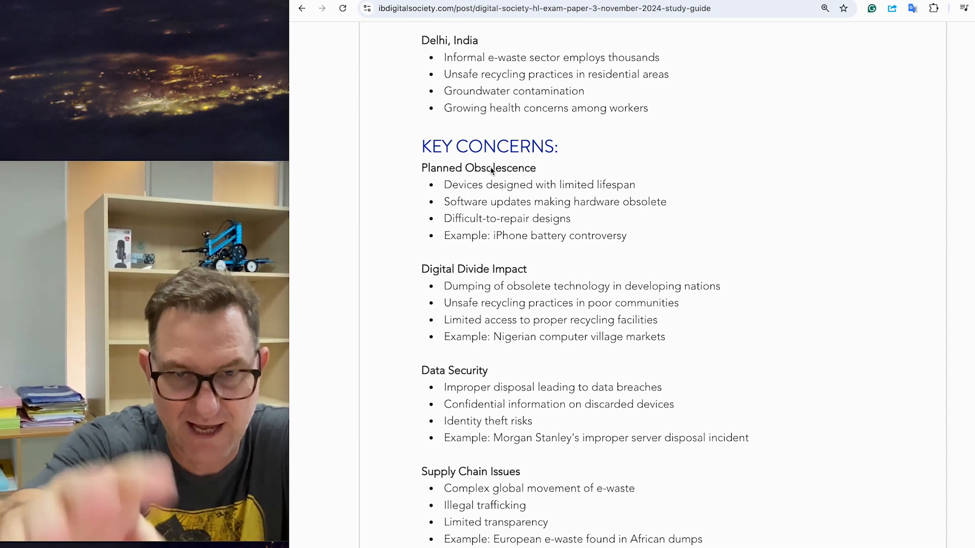
scroll("down", 3)
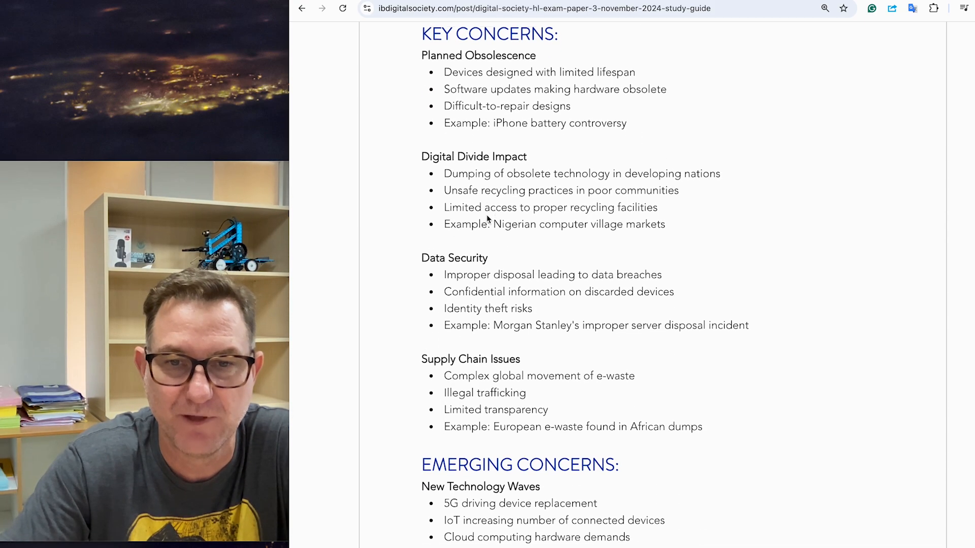
scroll("down", 3)
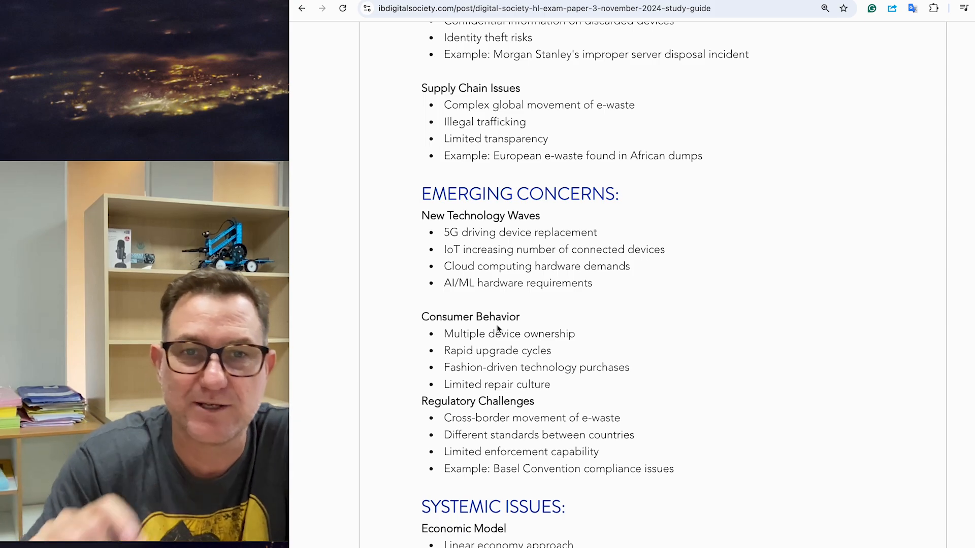
mouse_move(457, 205)
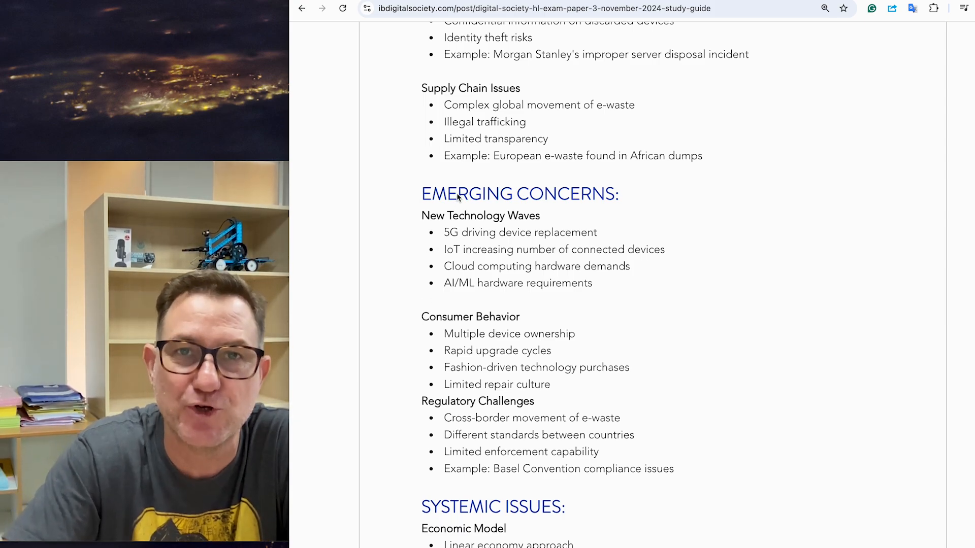
Scroll through Systemic Issues — Economic Model, Infrastructure Gaps, Knowledge Gap — to Stage Two's guiding questions
scroll("down", 3)
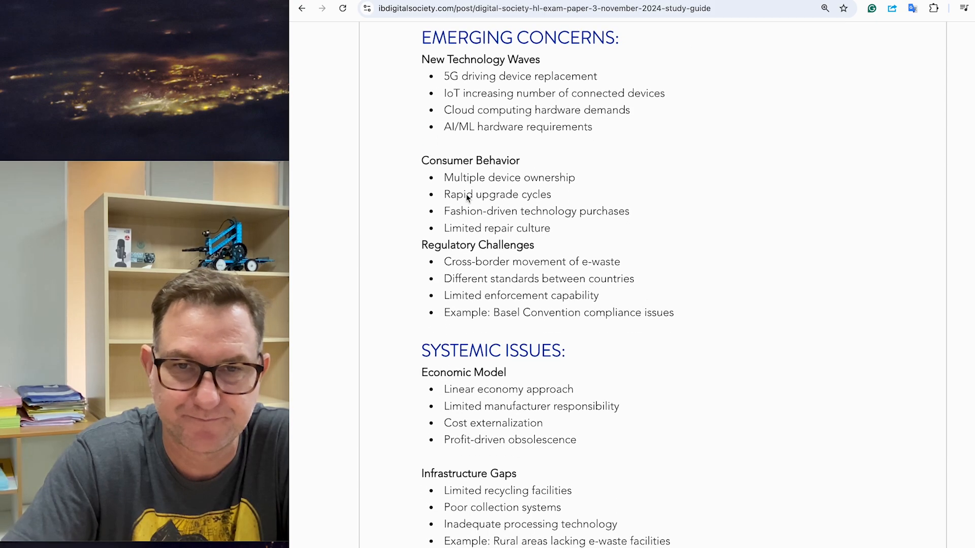
scroll("down", 3)
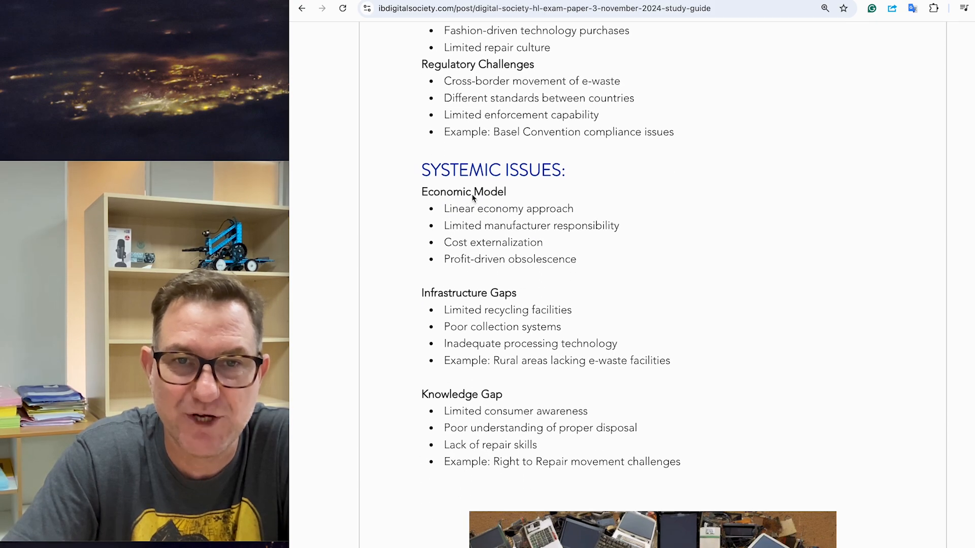
scroll("down", 3)
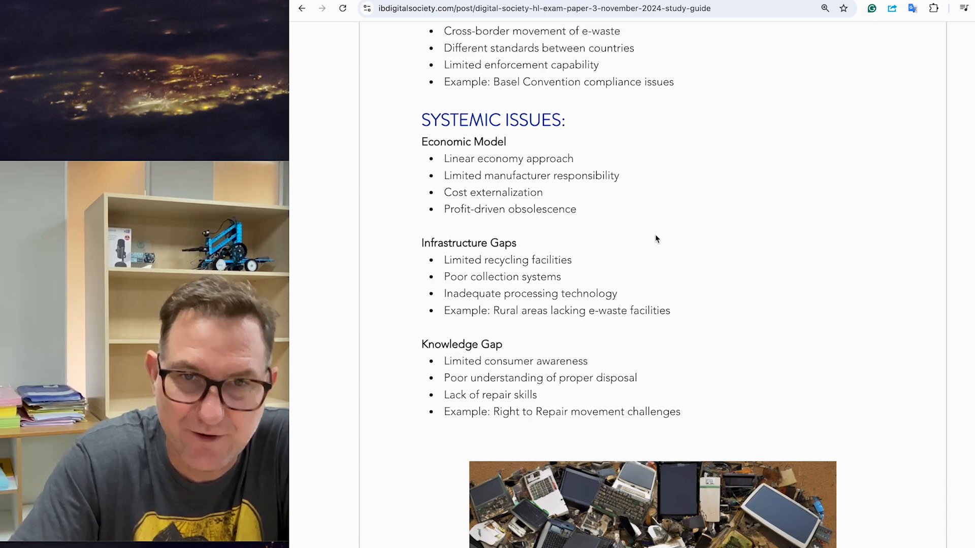
mouse_move(637, 262)
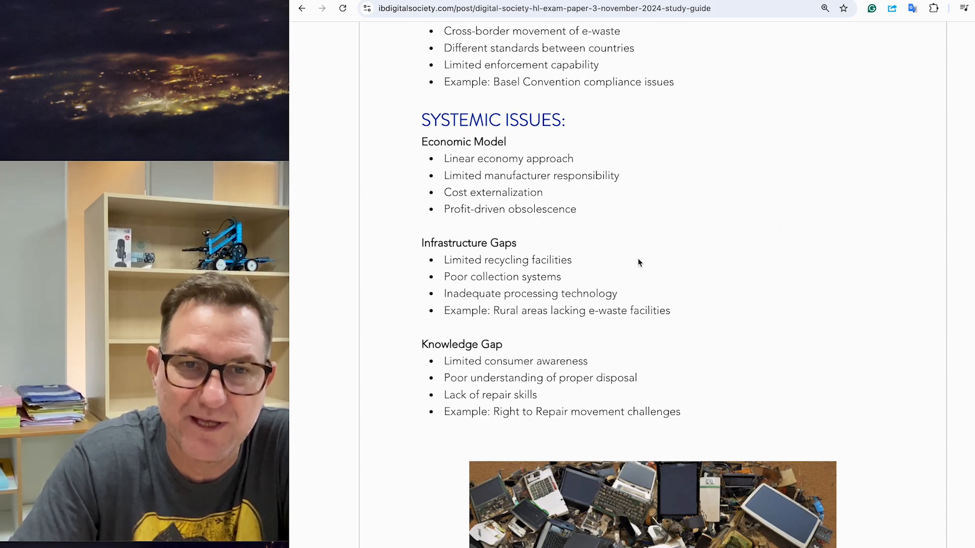
mouse_move(622, 244)
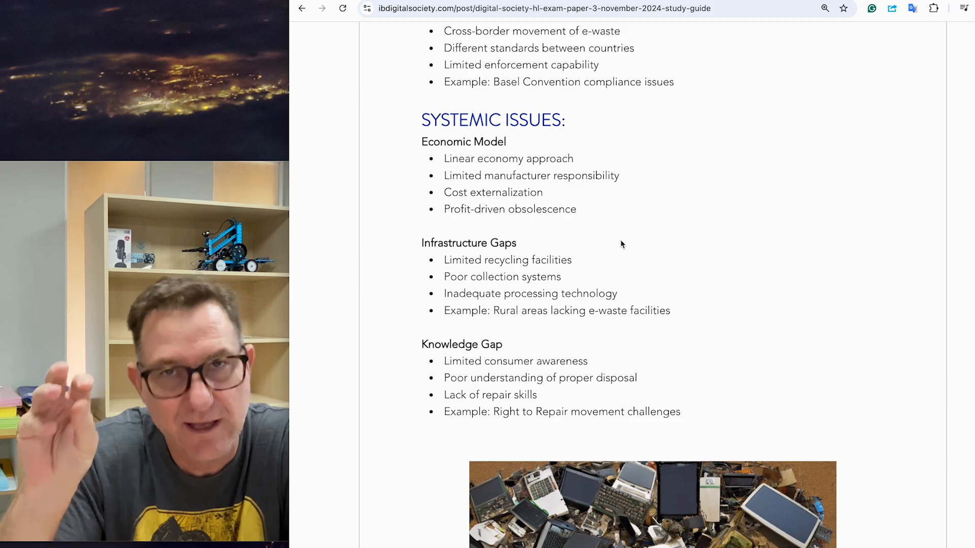
scroll("down", 3)
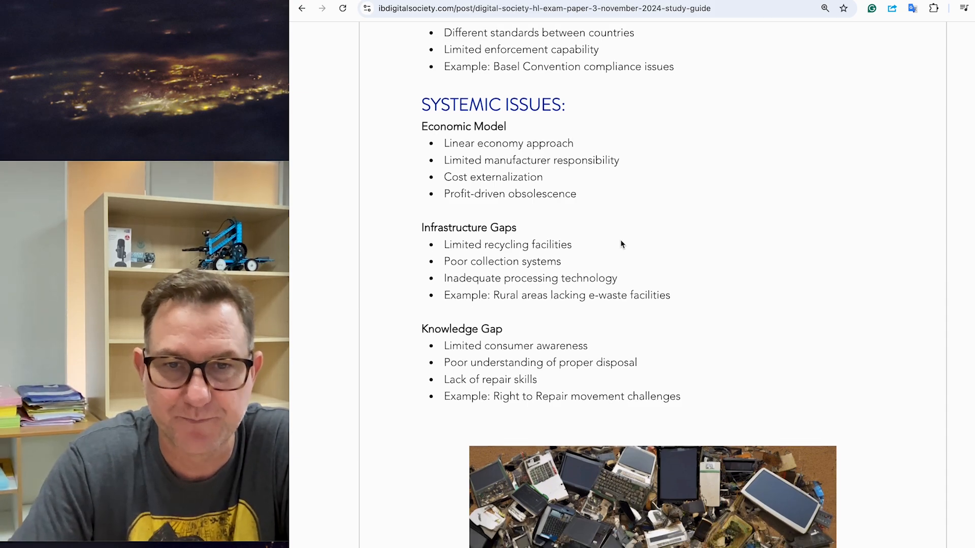
scroll("down", 3)
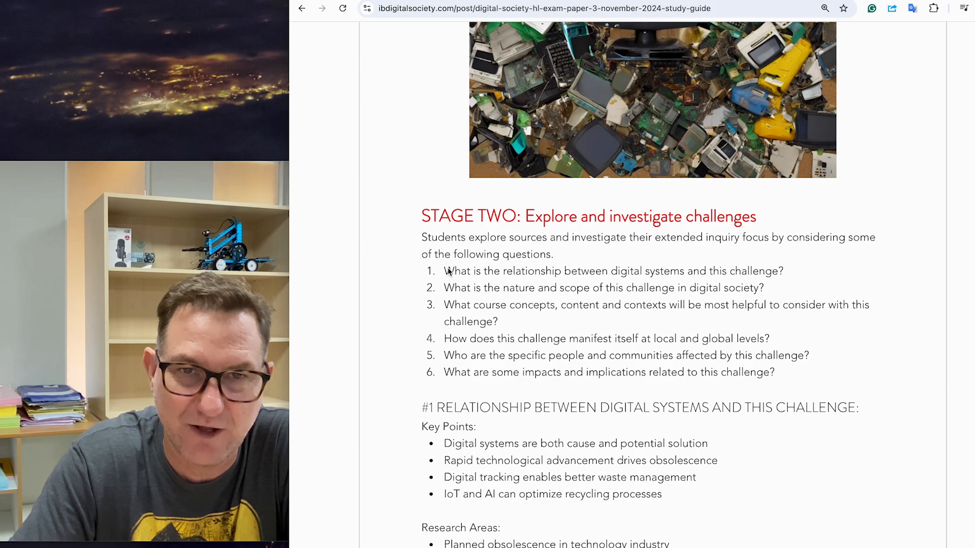
Select the six Stage Two investigation questions and read on into the research pathways
left_click_drag(443, 271, 775, 371)
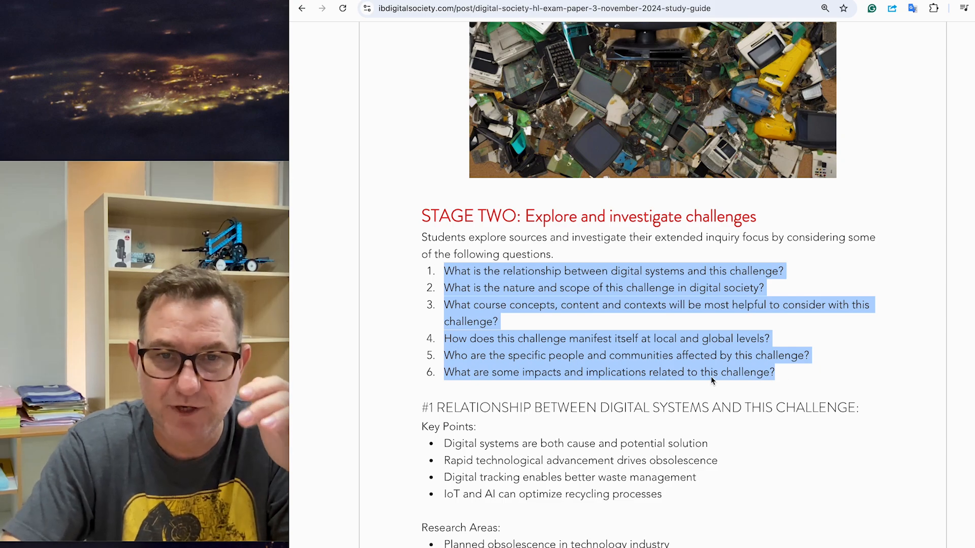
scroll("down", 3)
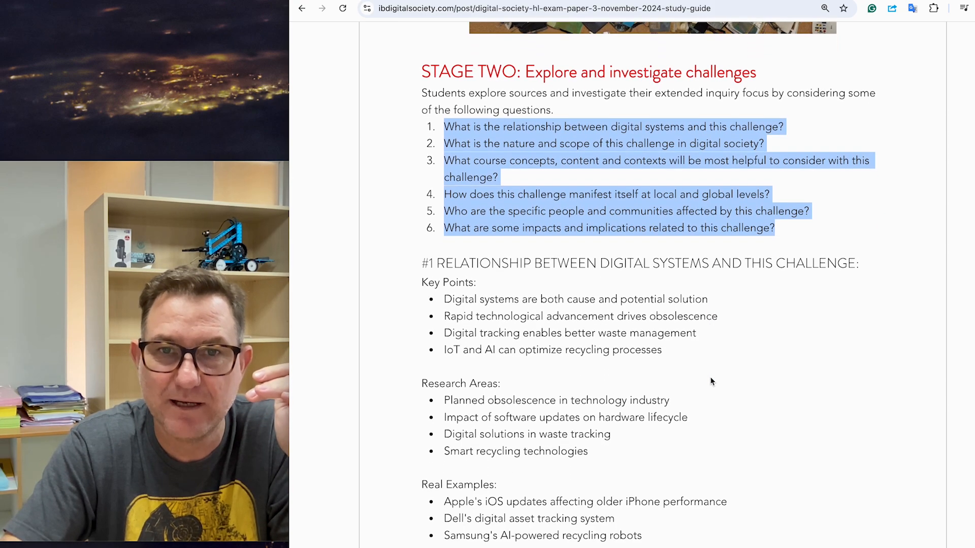
scroll("down", 3)
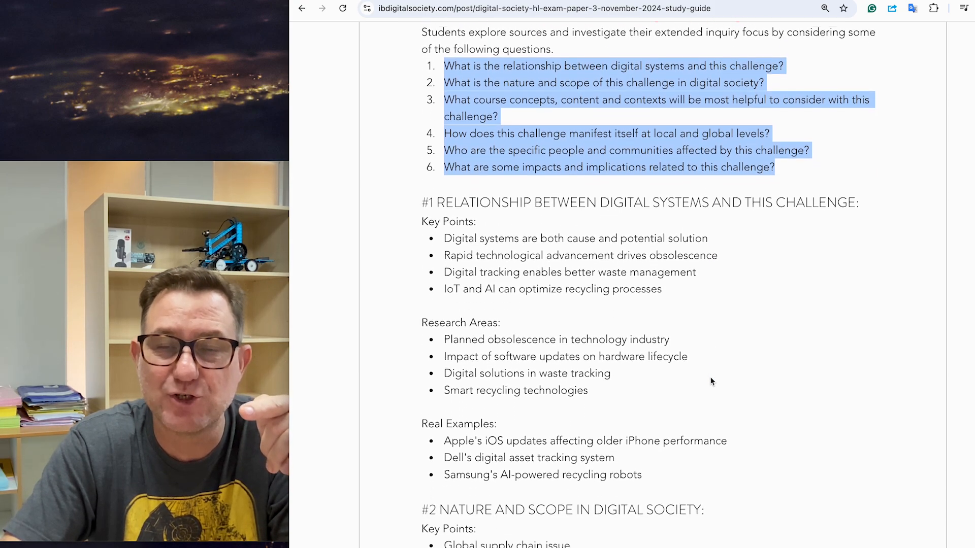
scroll("down", 3)
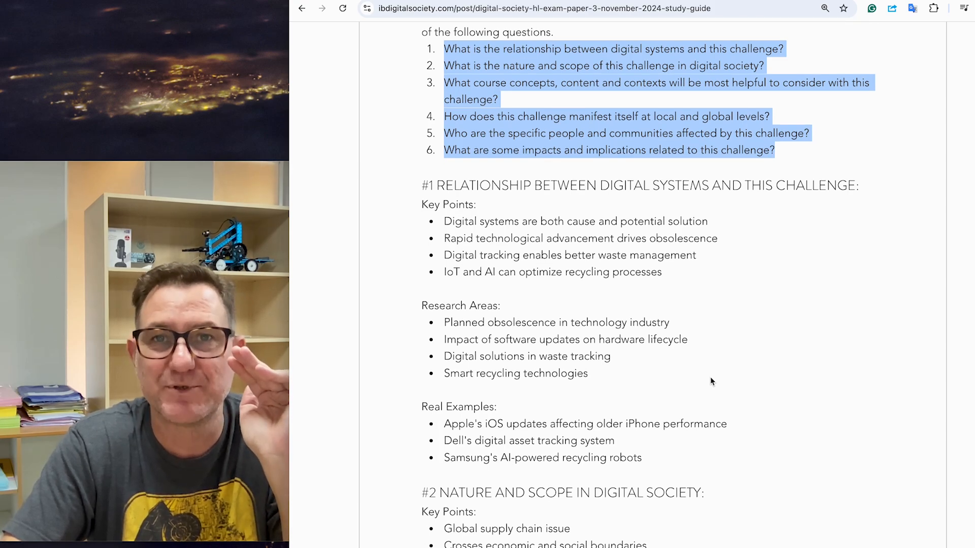
Scroll through Suggested Research Pathways and Real-Life Case Studies to where Stage Three begins
scroll("down", 3)
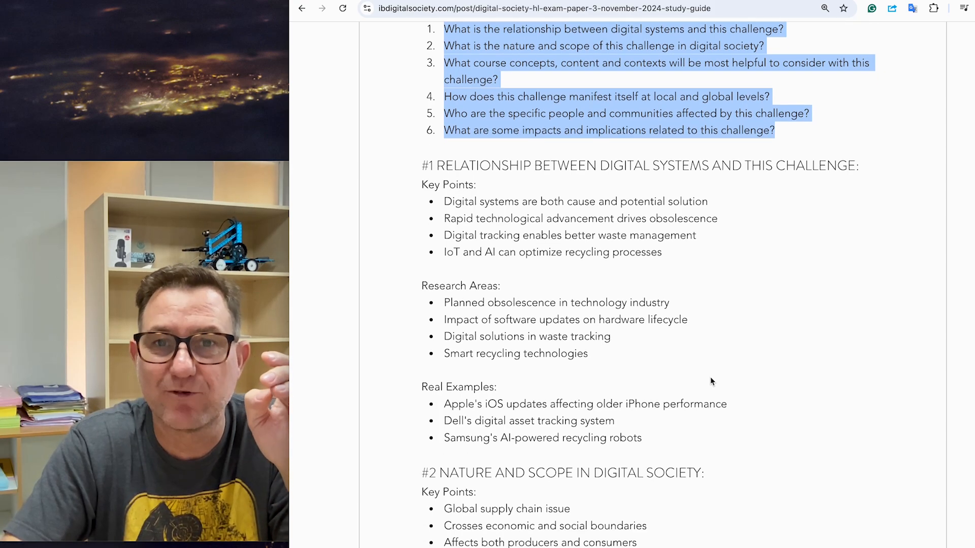
scroll("down", 3)
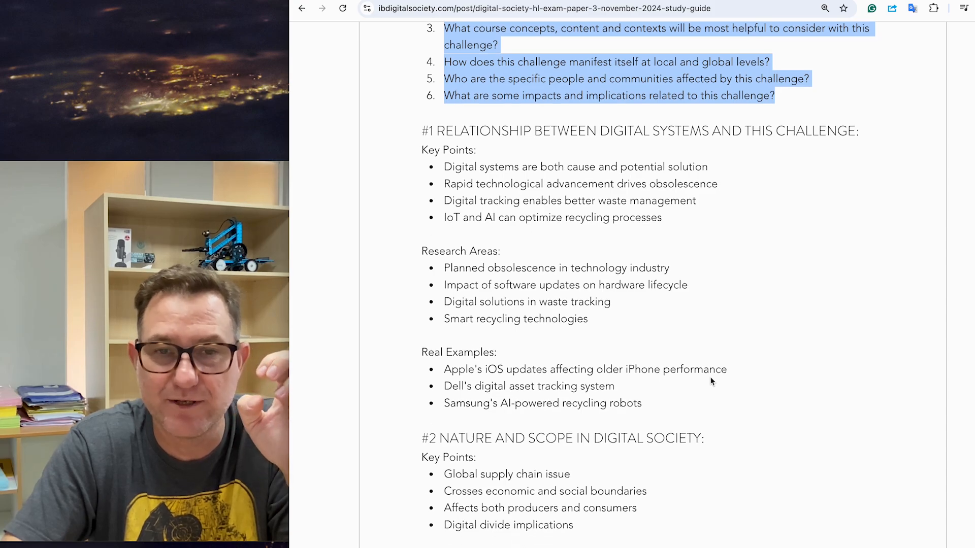
scroll("down", 3)
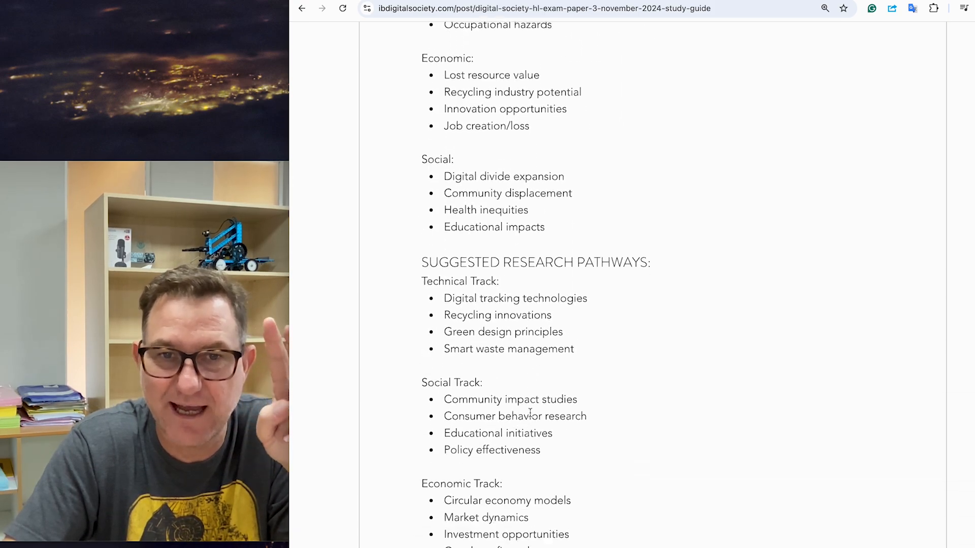
scroll("down", 3)
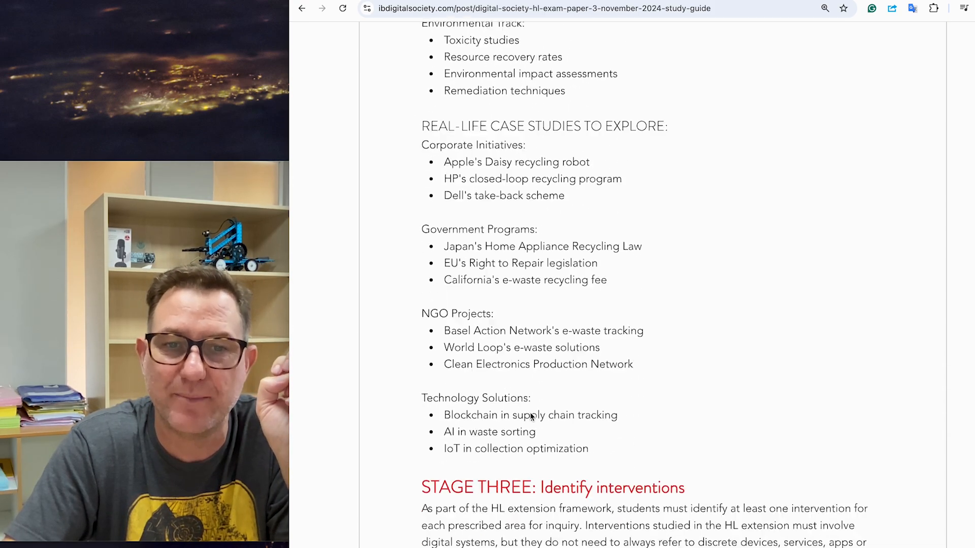
Reach Stage Three: Identify interventions and select the word Resolves in its category list
scroll("down", 3)
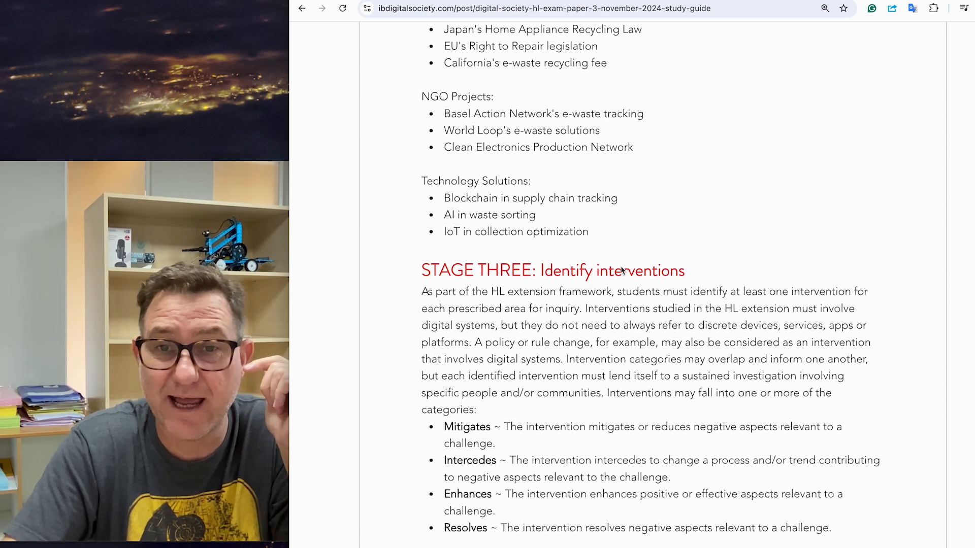
double_click(639, 270)
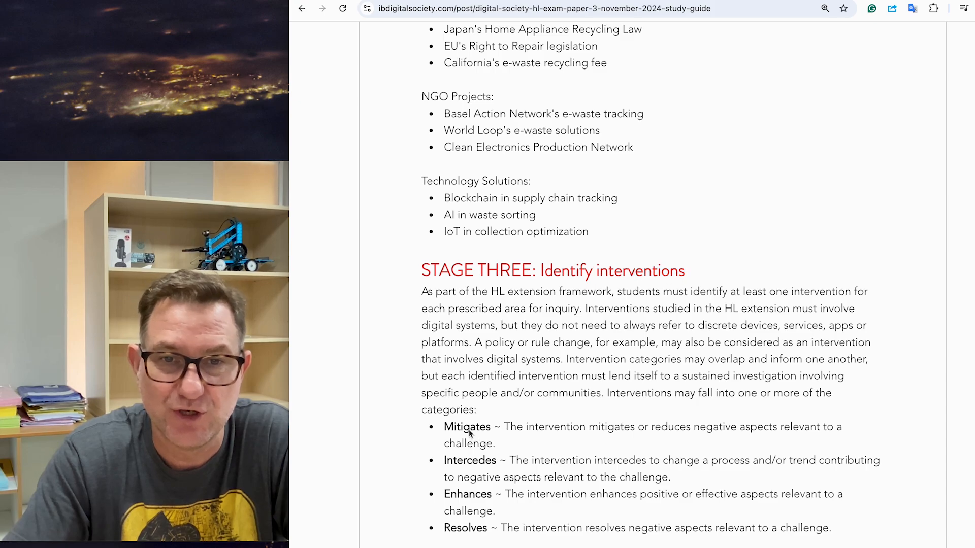
double_click(469, 460)
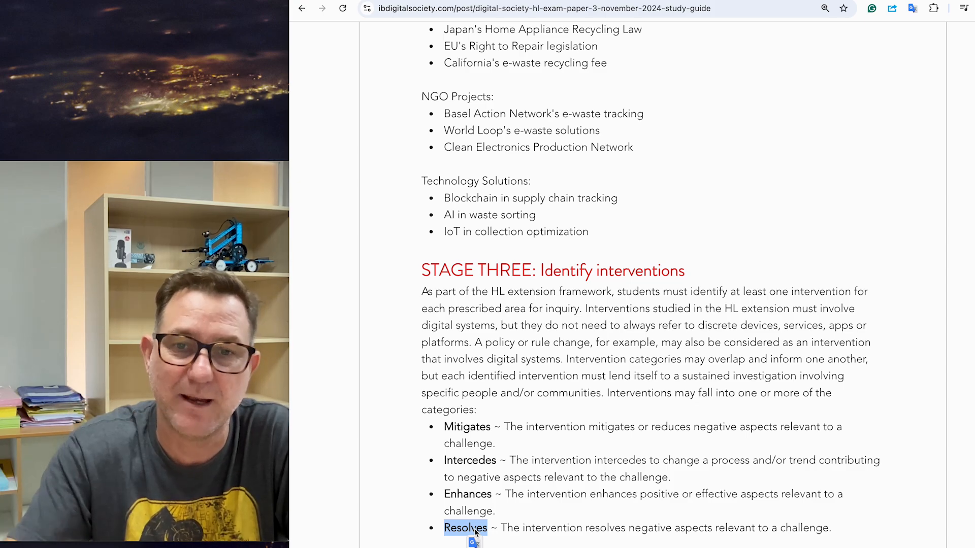
Reach Stage Four's evaluation criteria and select the Feasibility heading among Equity, Cost, Innovation and Ethics
scroll("down", 3)
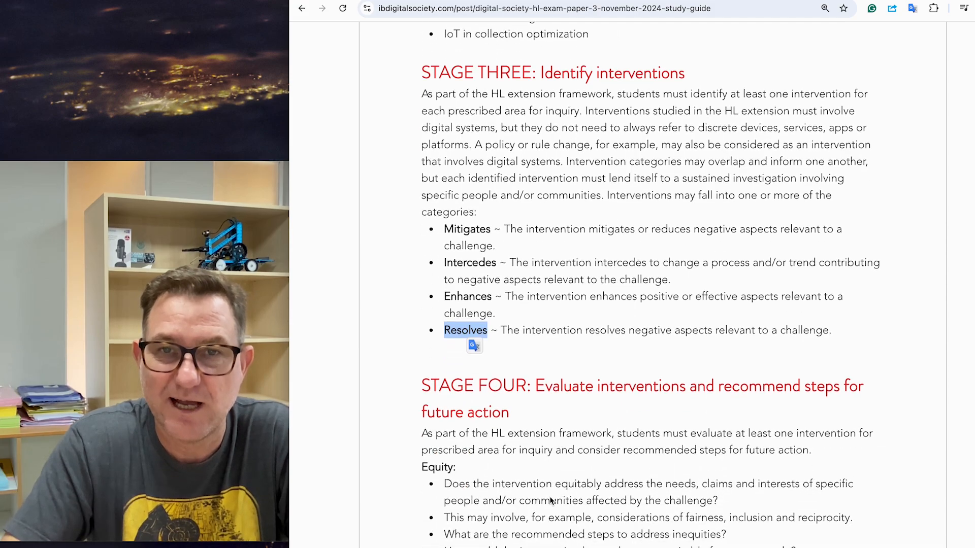
scroll("down", 3)
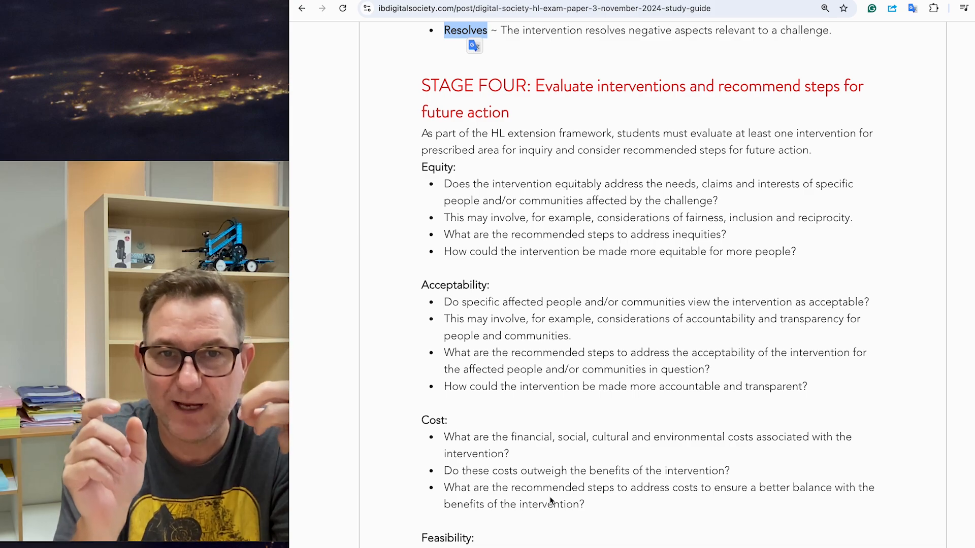
mouse_move(539, 387)
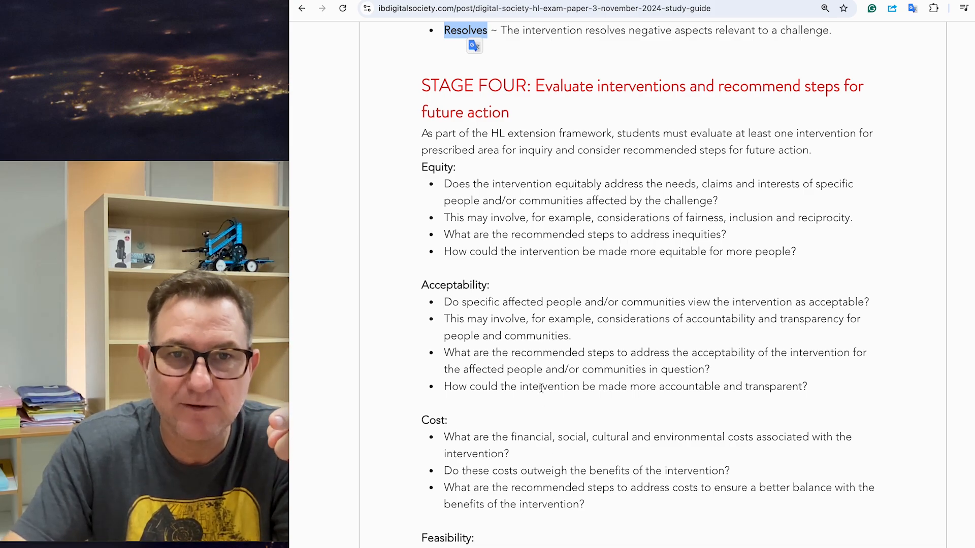
double_click(437, 167)
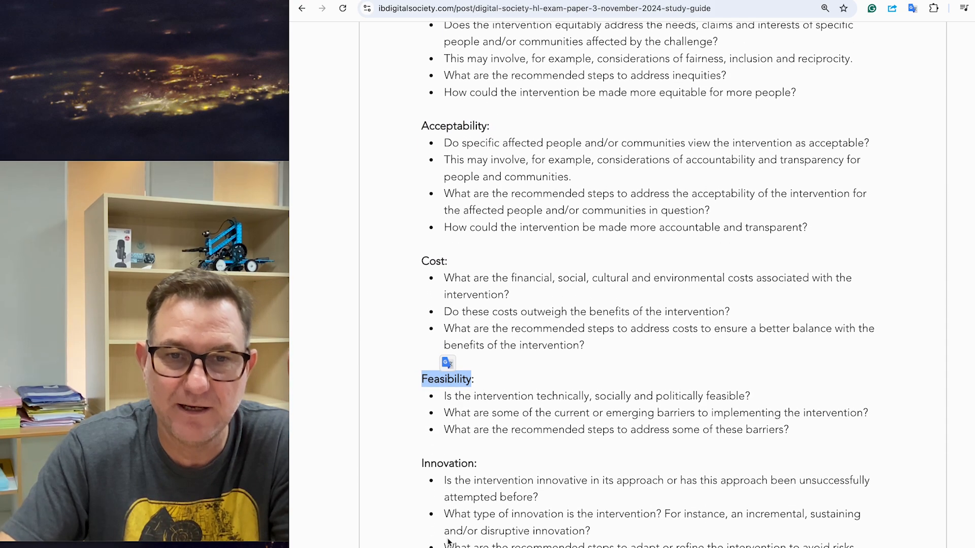
scroll("down", 3)
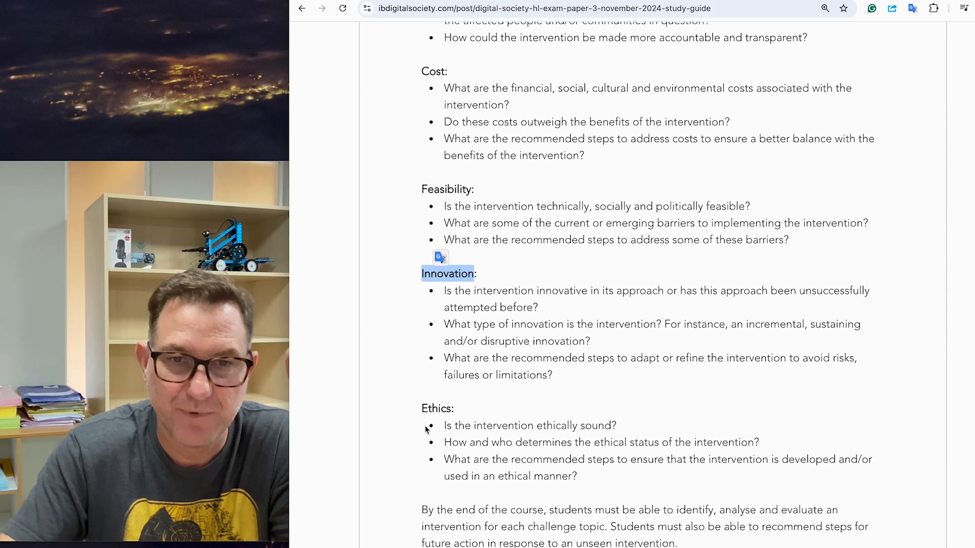